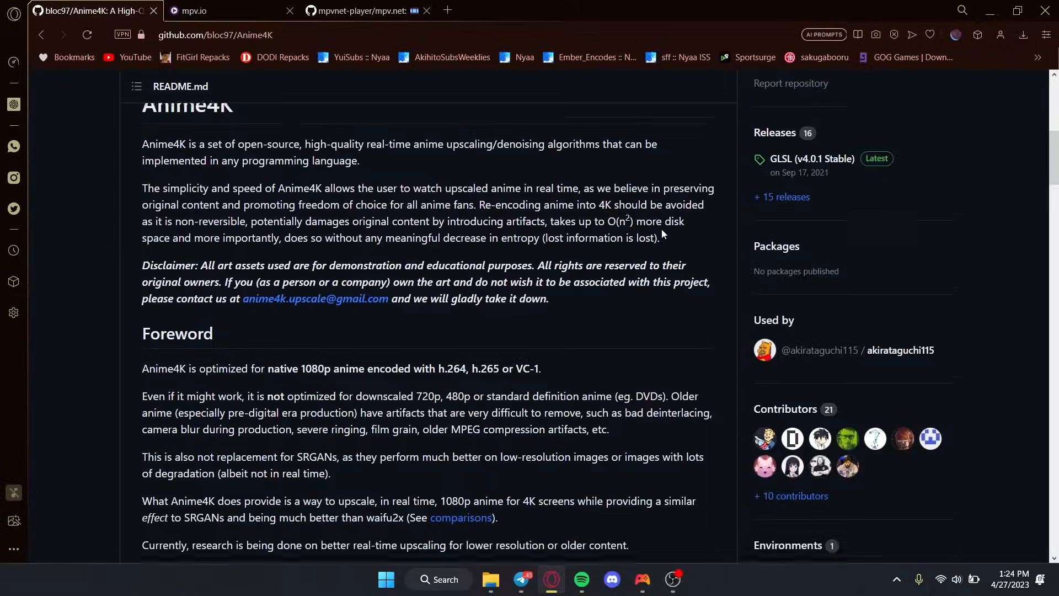
Read the Anime4K README's installation instructions, then switch to the mpv.io website tab
scroll("up", 3)
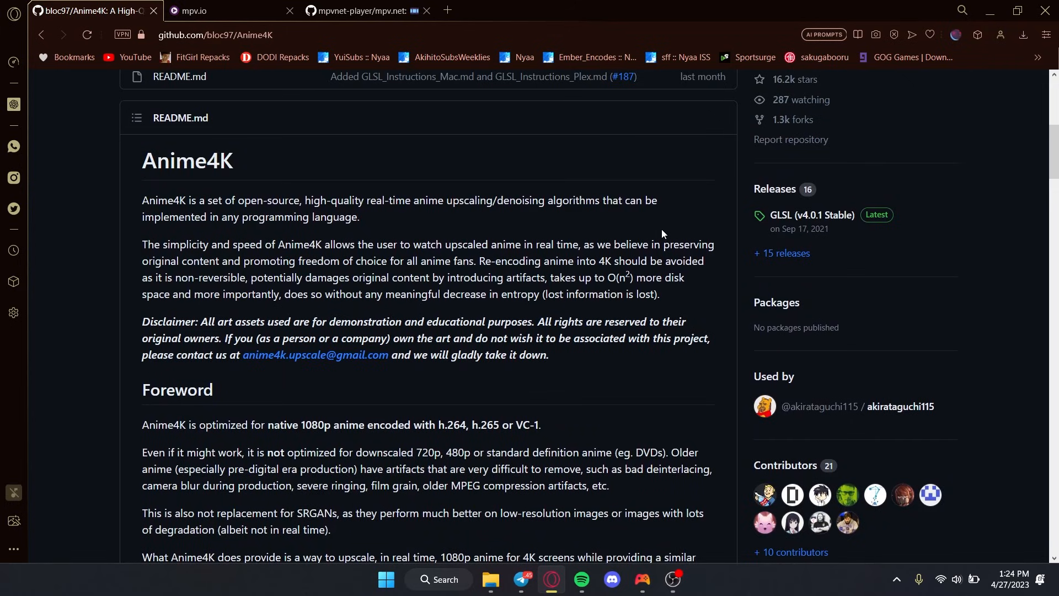
scroll("down", 3)
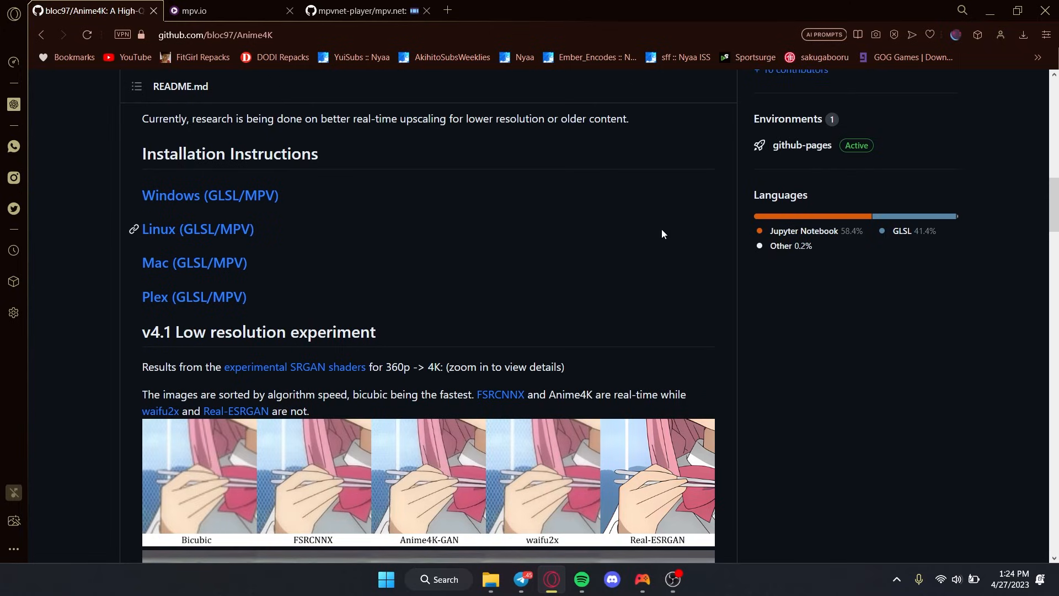
mouse_move(427, 93)
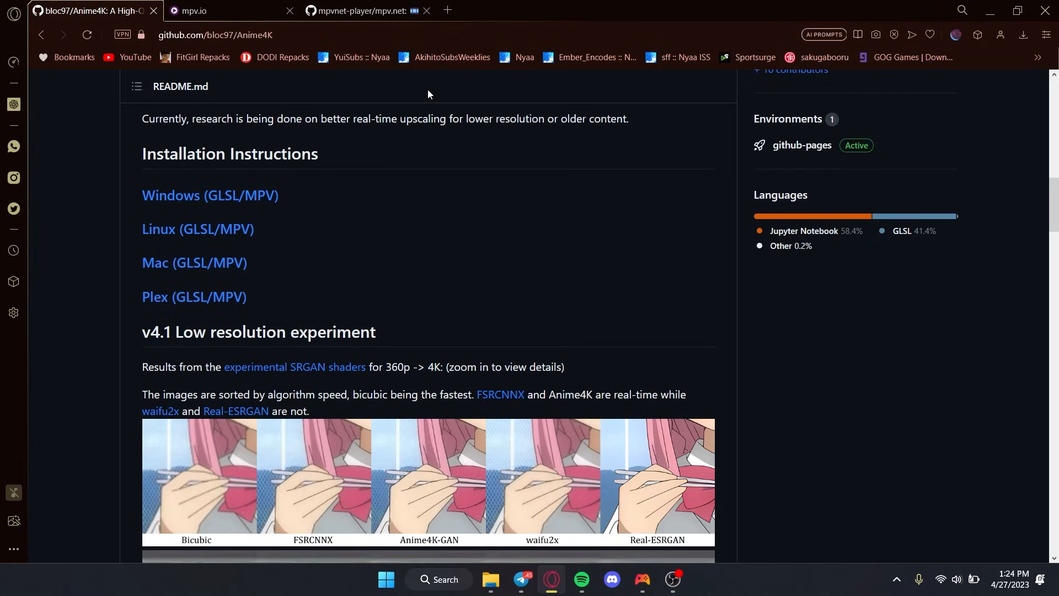
mouse_move(337, 199)
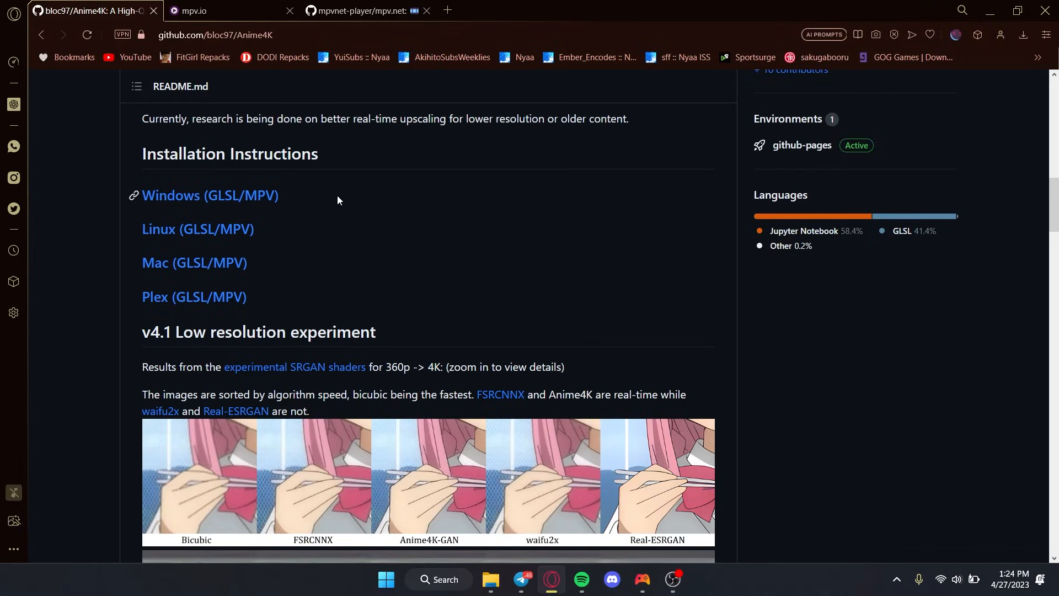
left_click(196, 11)
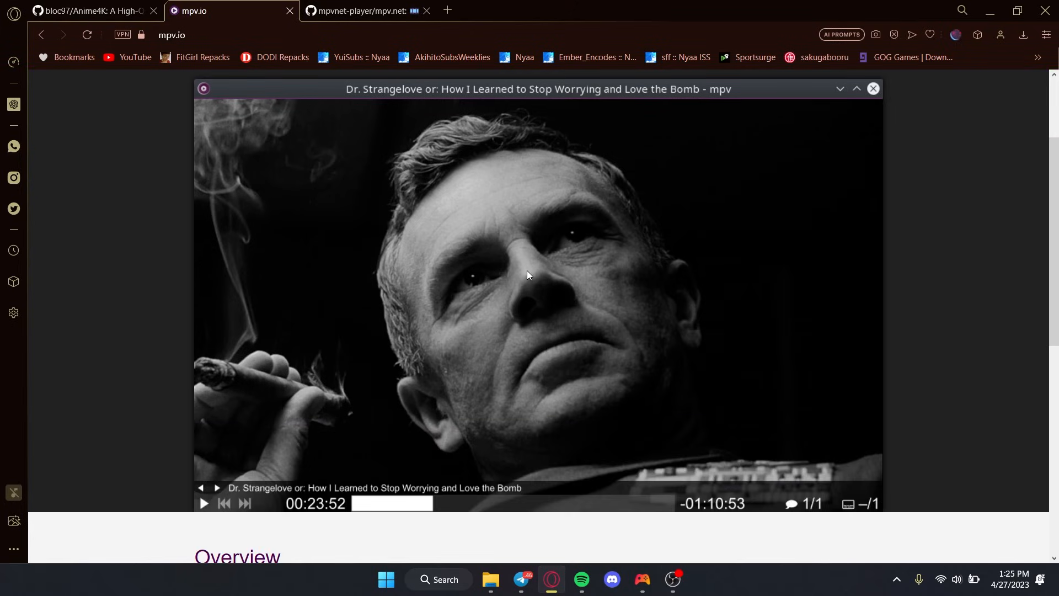
scroll("up", 3)
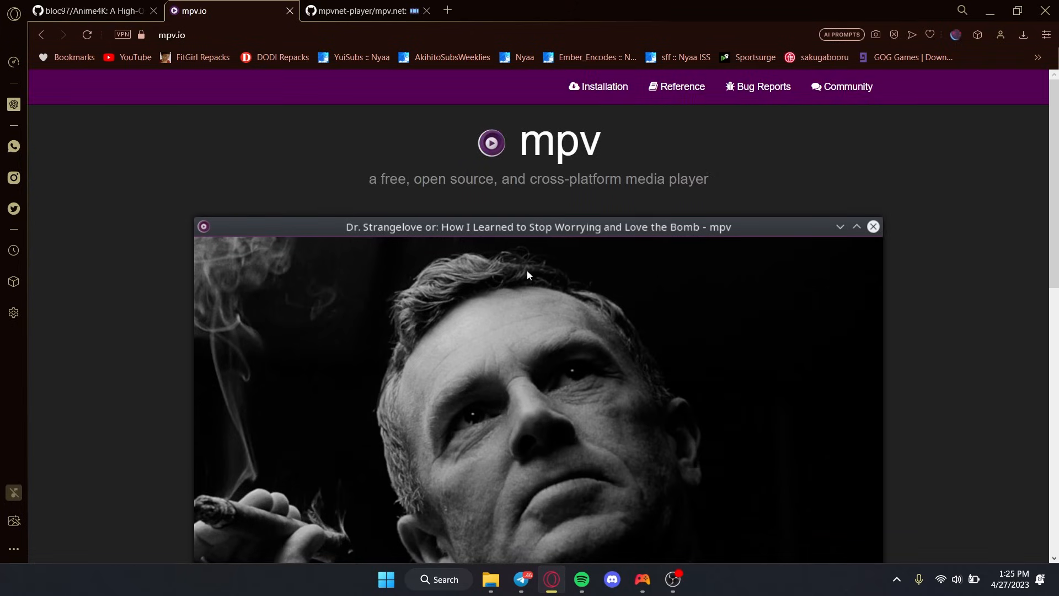
mouse_move(280, 131)
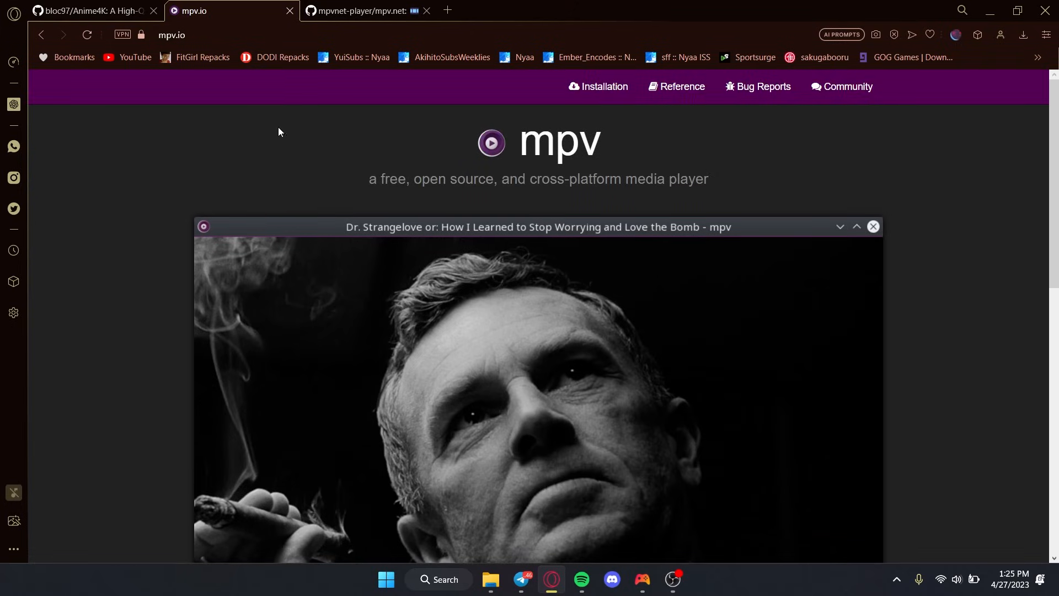
mouse_move(308, 168)
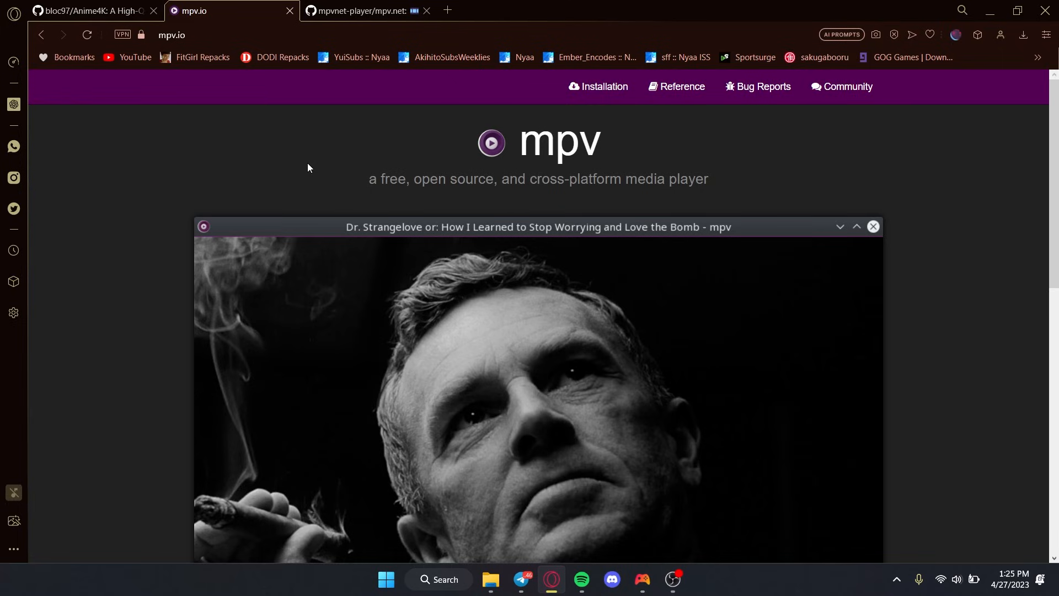
mouse_move(350, 31)
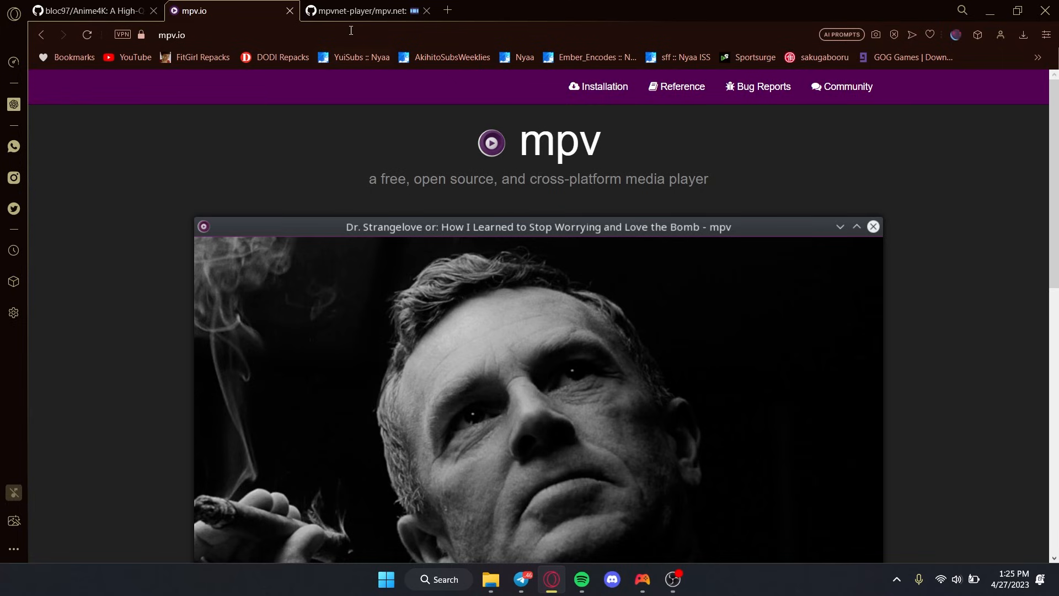
Switch to the mpv.net repository and scroll its README through the table of contents and features
left_click(365, 11)
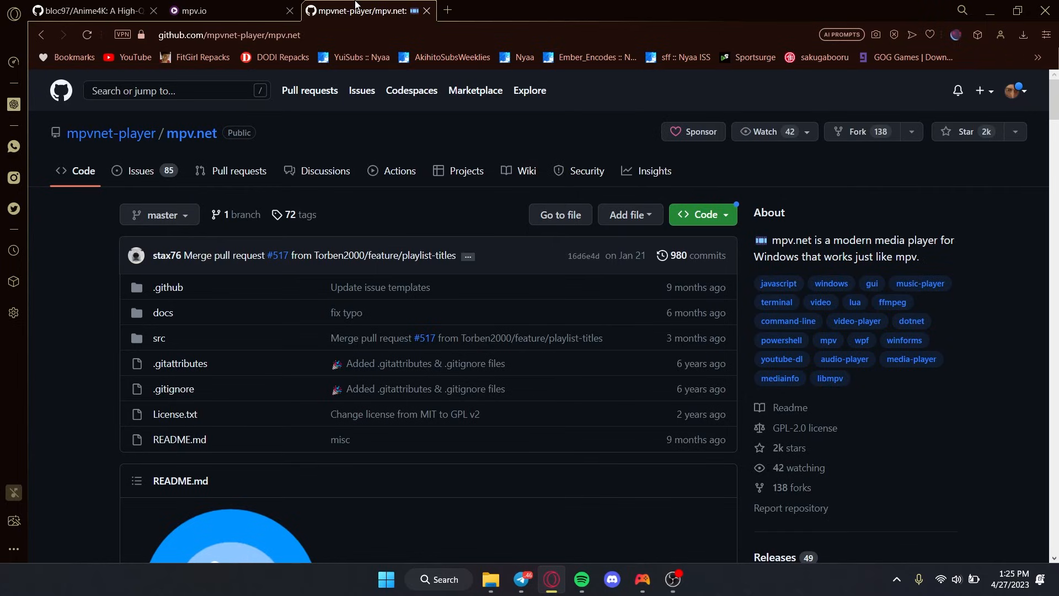
scroll("down", 3)
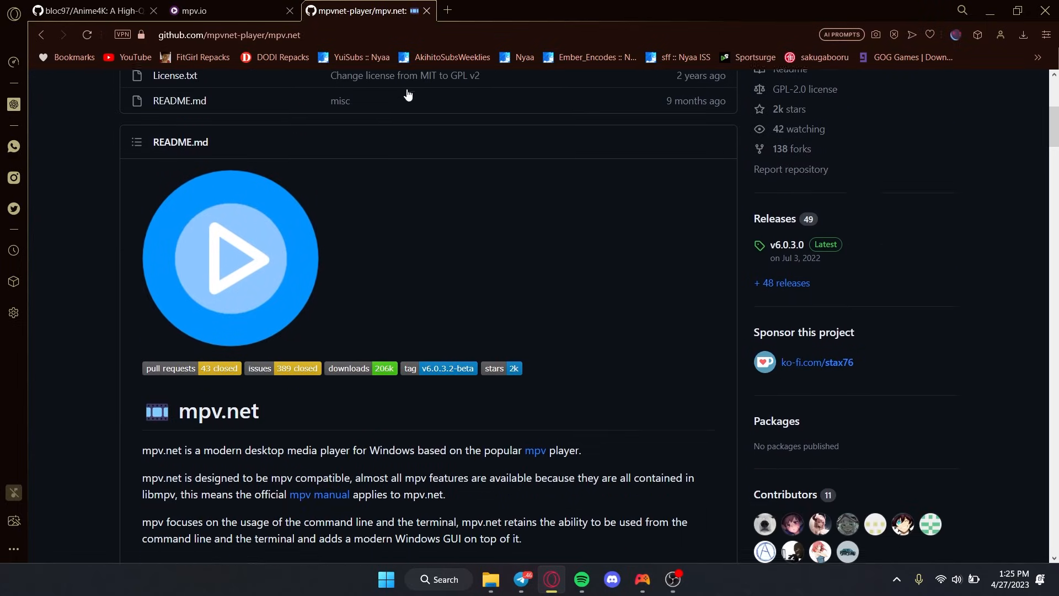
scroll("down", 3)
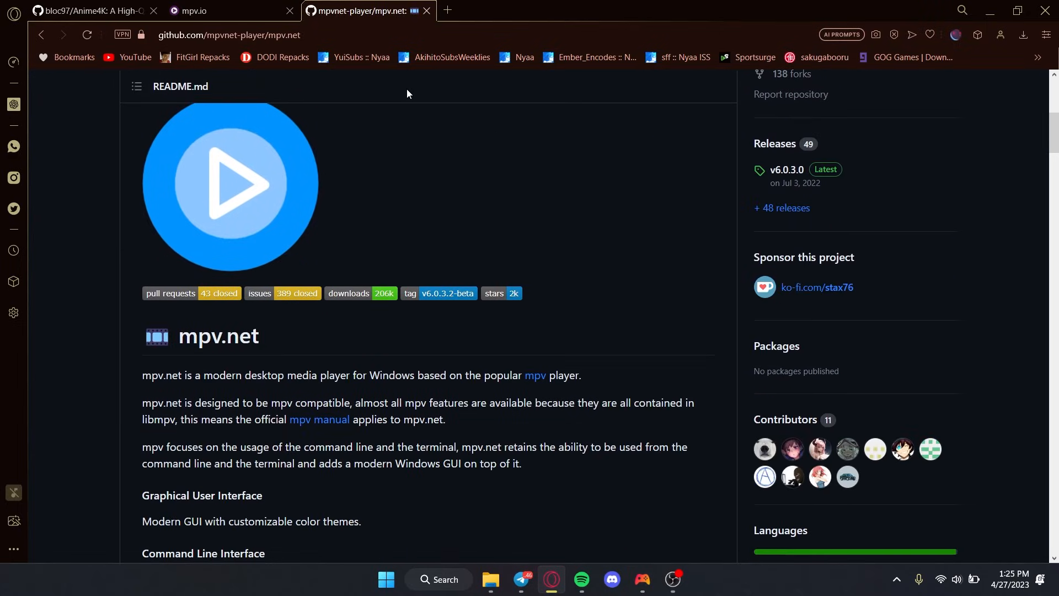
scroll("down", 3)
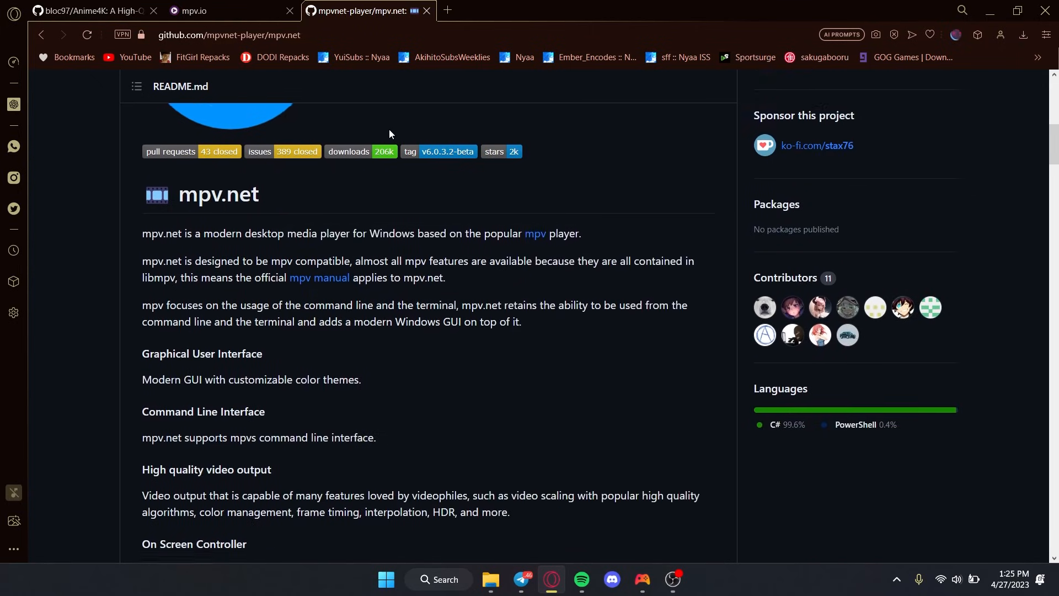
scroll("down", 3)
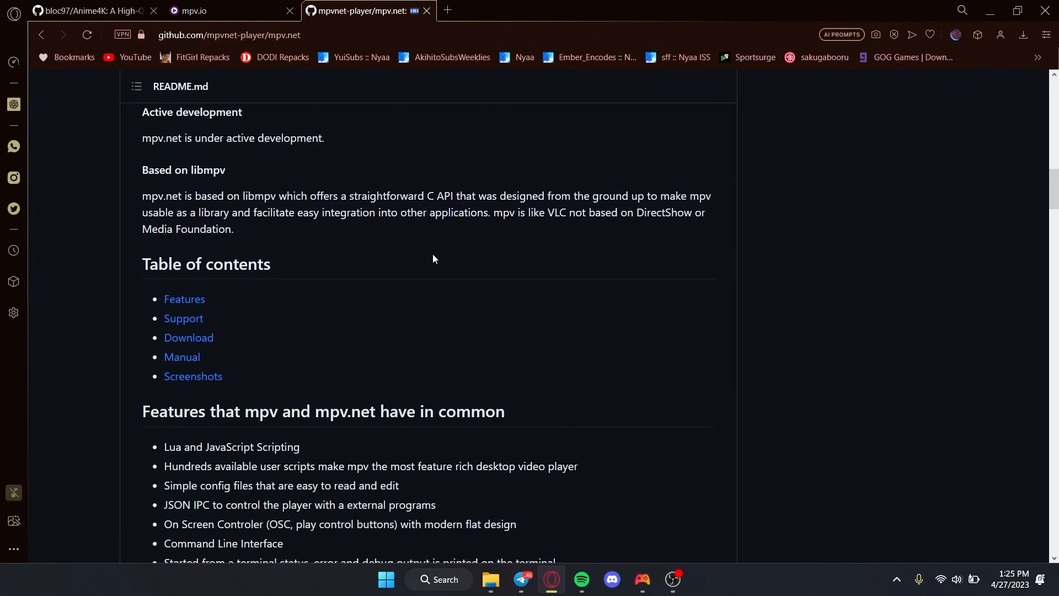
scroll("down", 3)
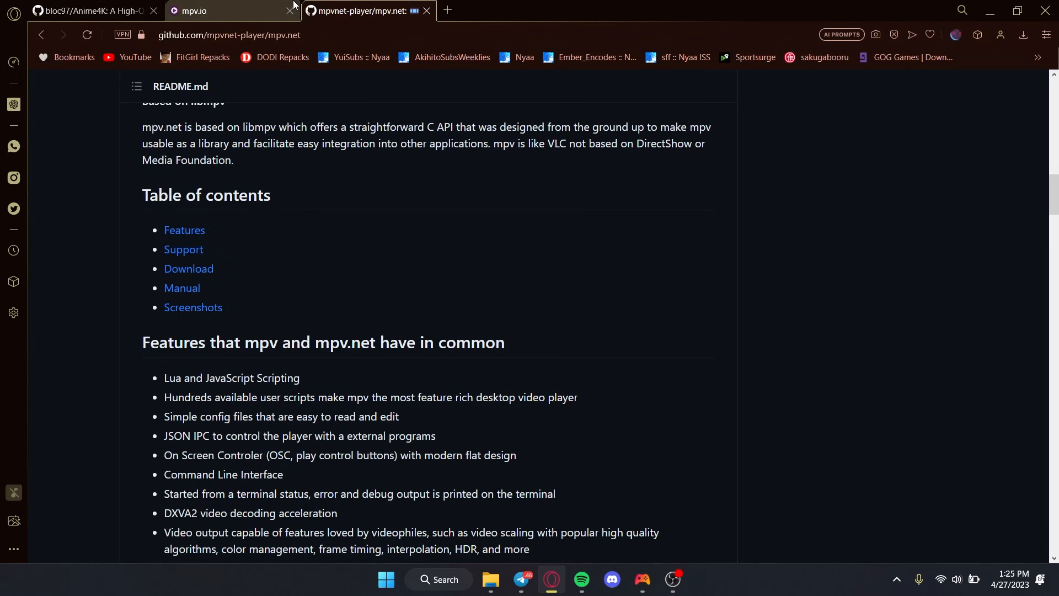
Return to the Anime4K repository page and scroll through it
left_click(91, 10)
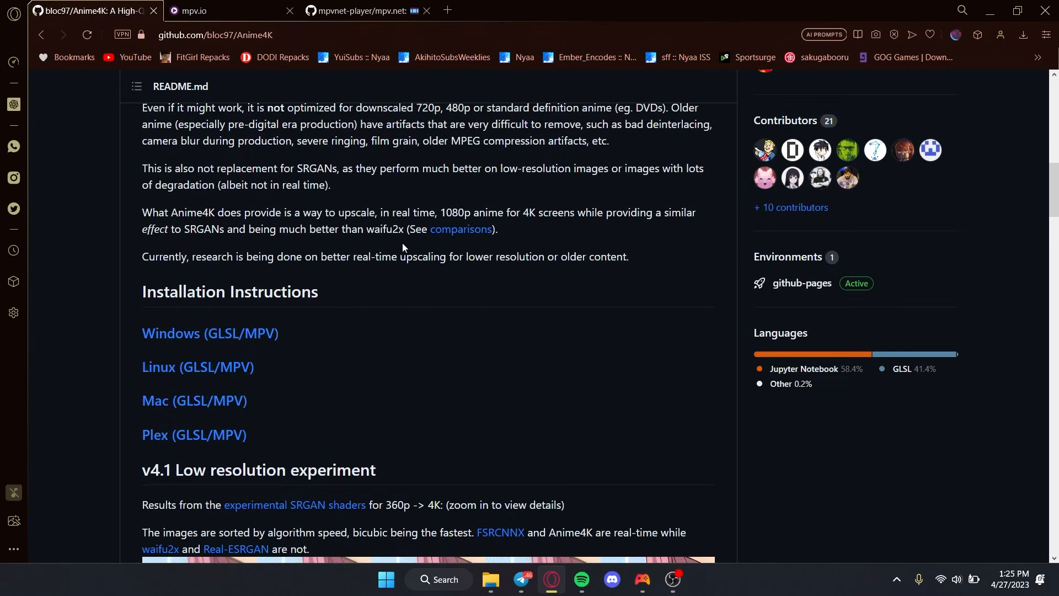
scroll("up", 3)
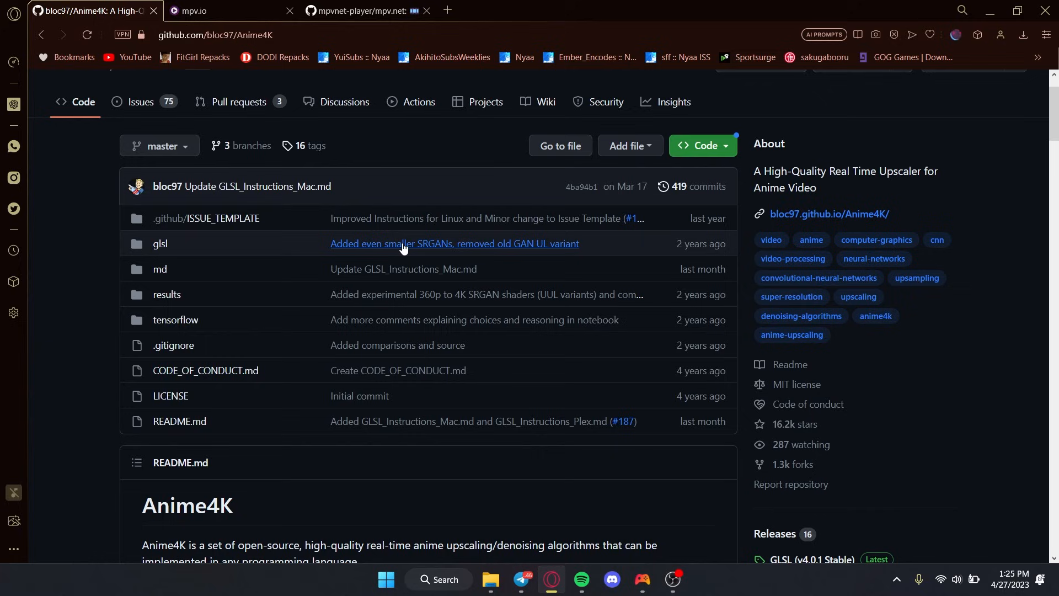
scroll("down", 3)
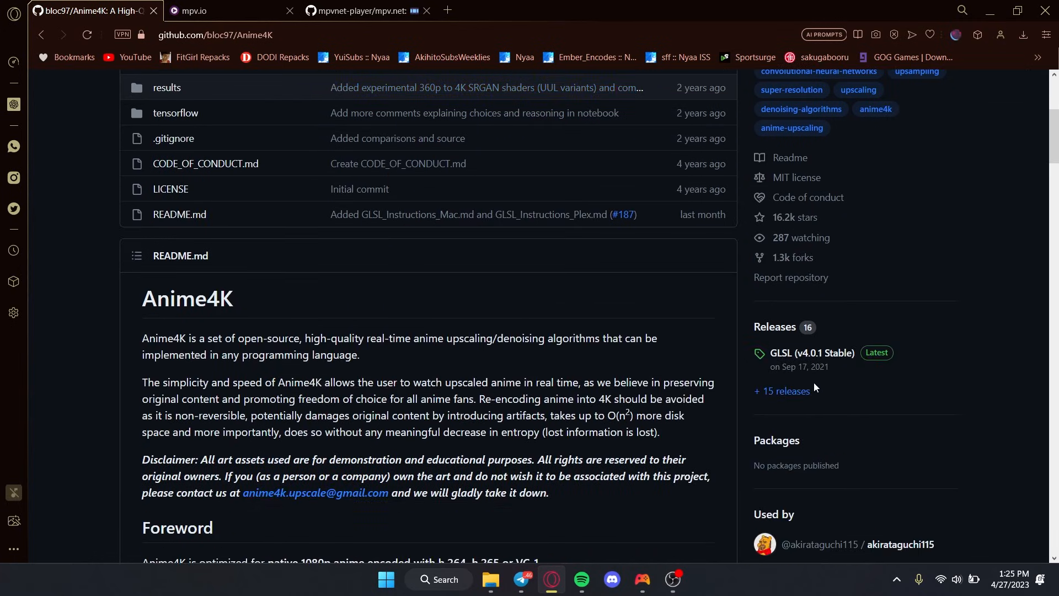
scroll("up", 3)
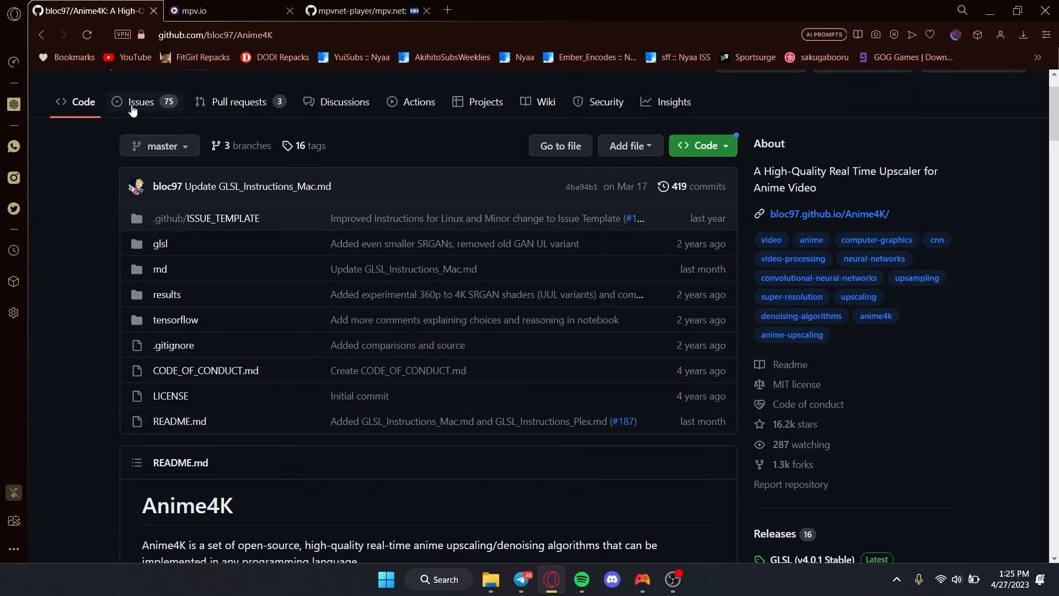
scroll("down", 3)
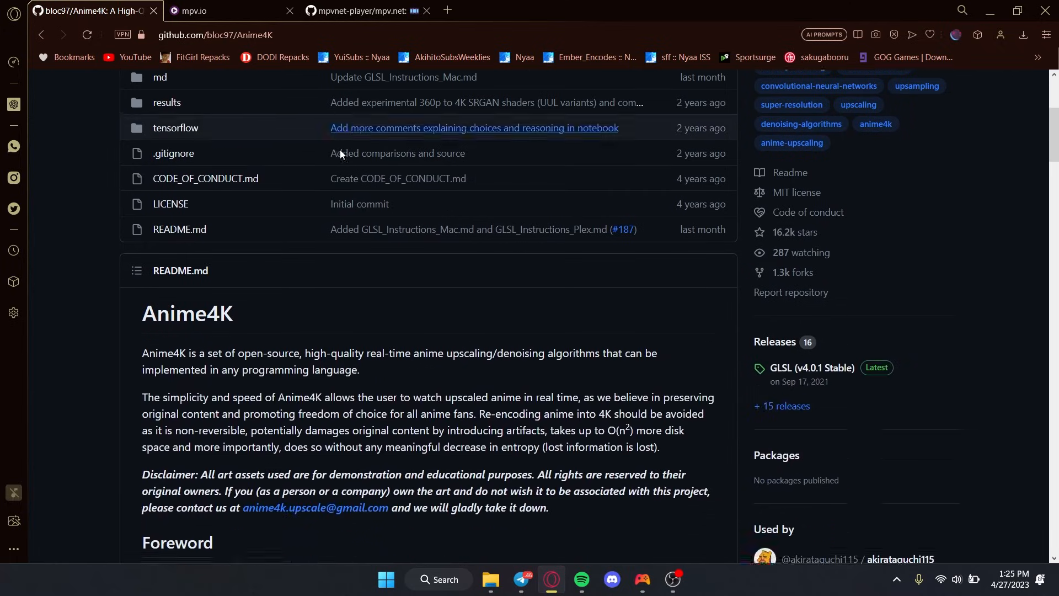
Open the GLSL v4.0.1 Stable release and download Anime4K_v4.0.zip
left_click(811, 367)
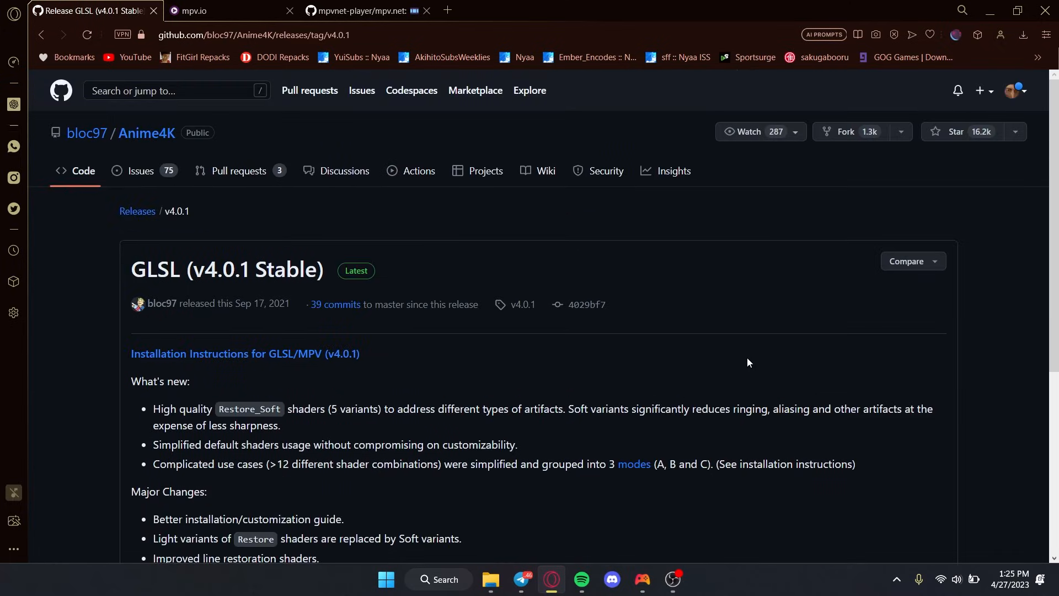
scroll("down", 3)
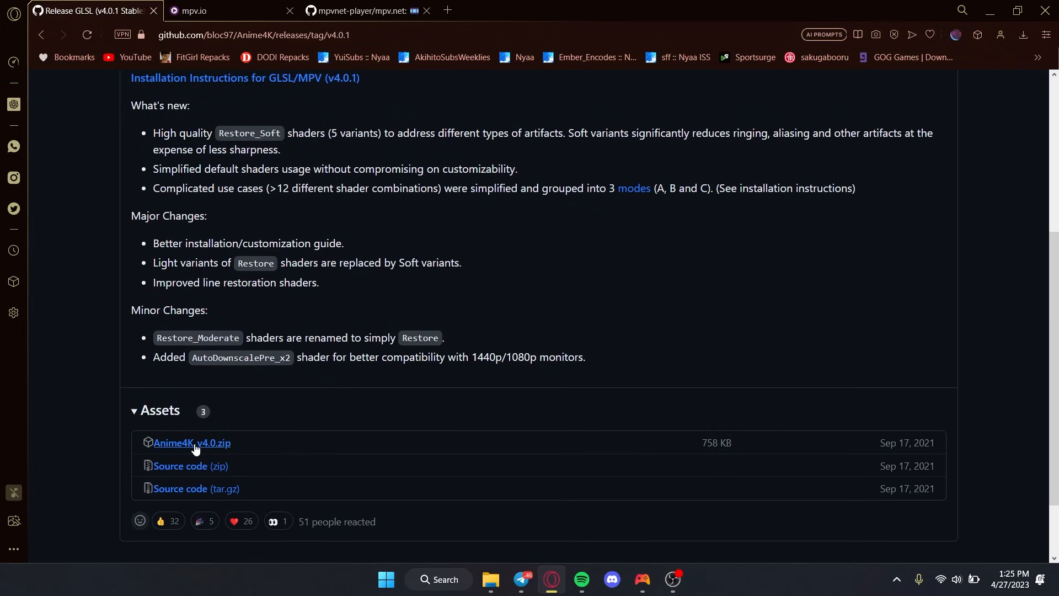
left_click(192, 442)
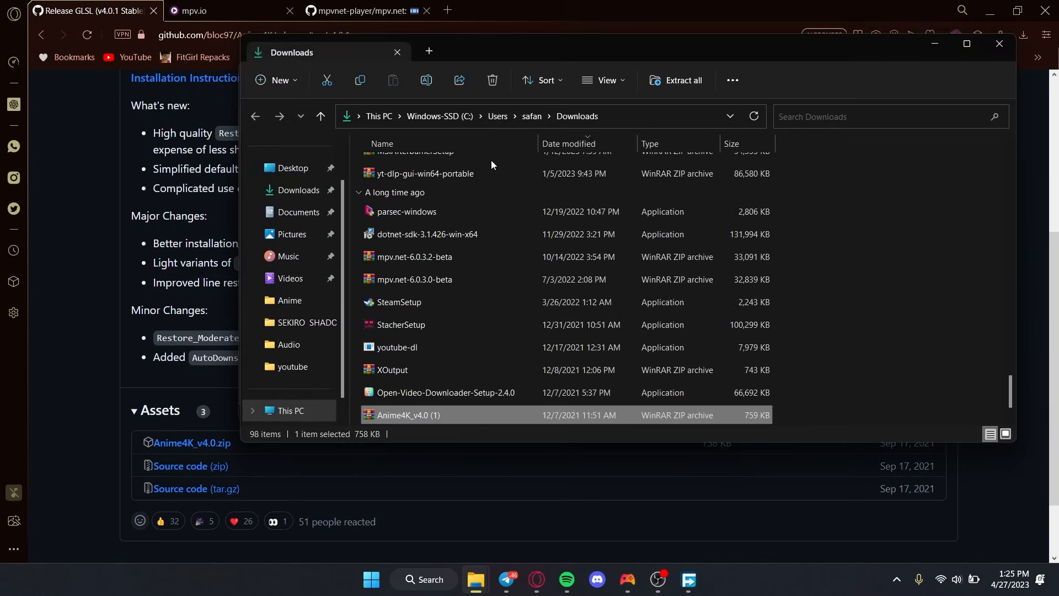
Extract the Anime4K zip, then browse the 39 shaders in the Anime4K_v4.0 (1) folder
right_click(408, 415)
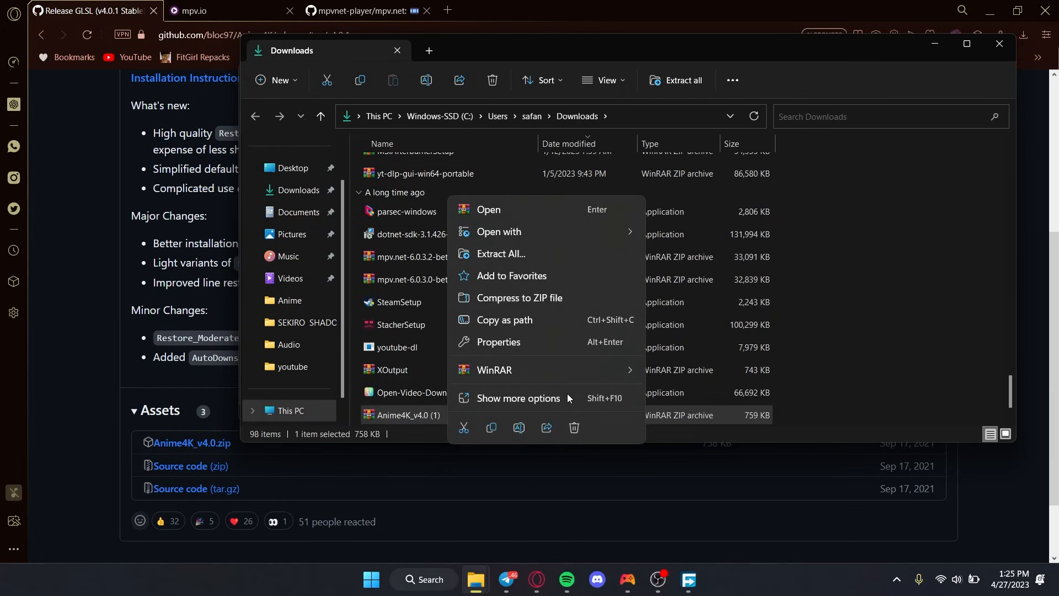
left_click(501, 253)
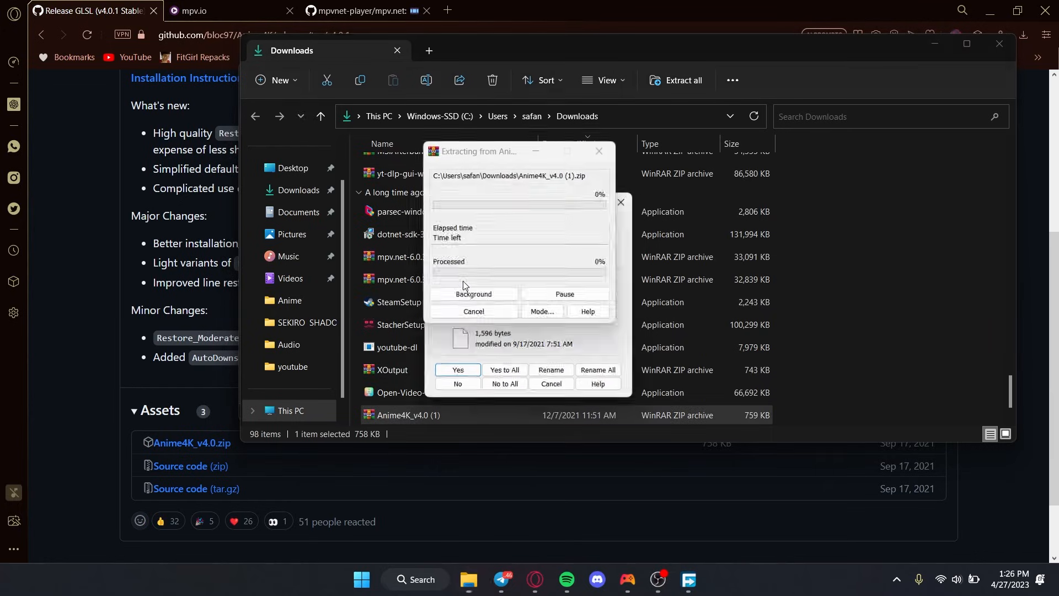
left_click(457, 369)
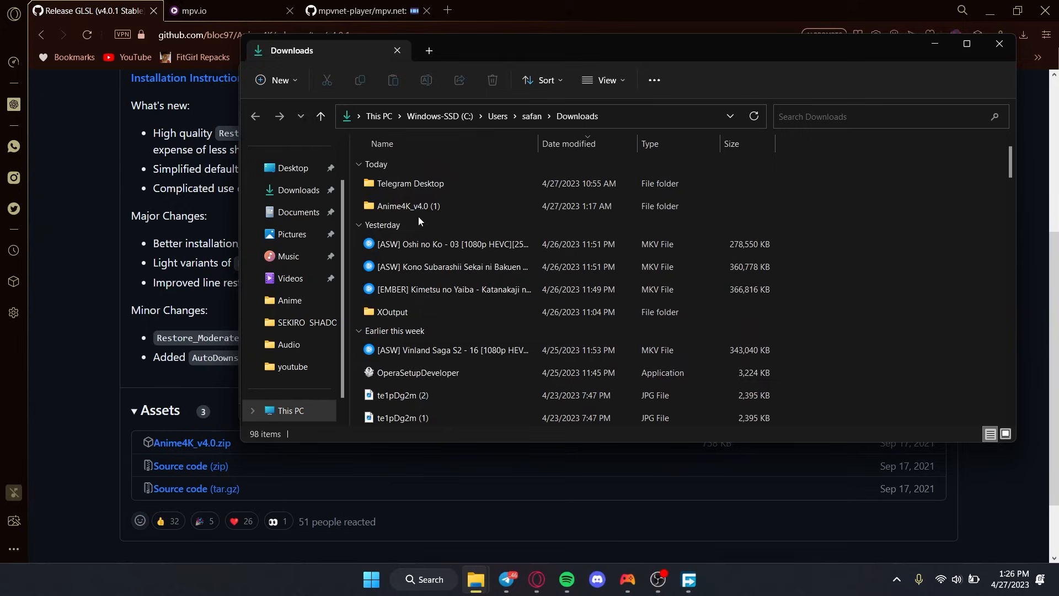
double_click(408, 206)
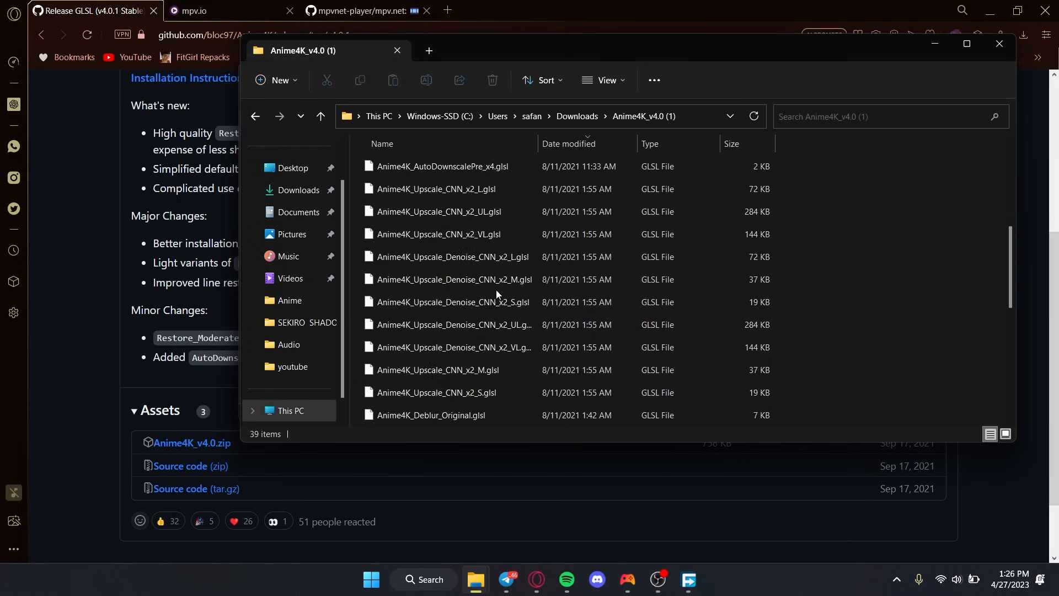
scroll("down", 3)
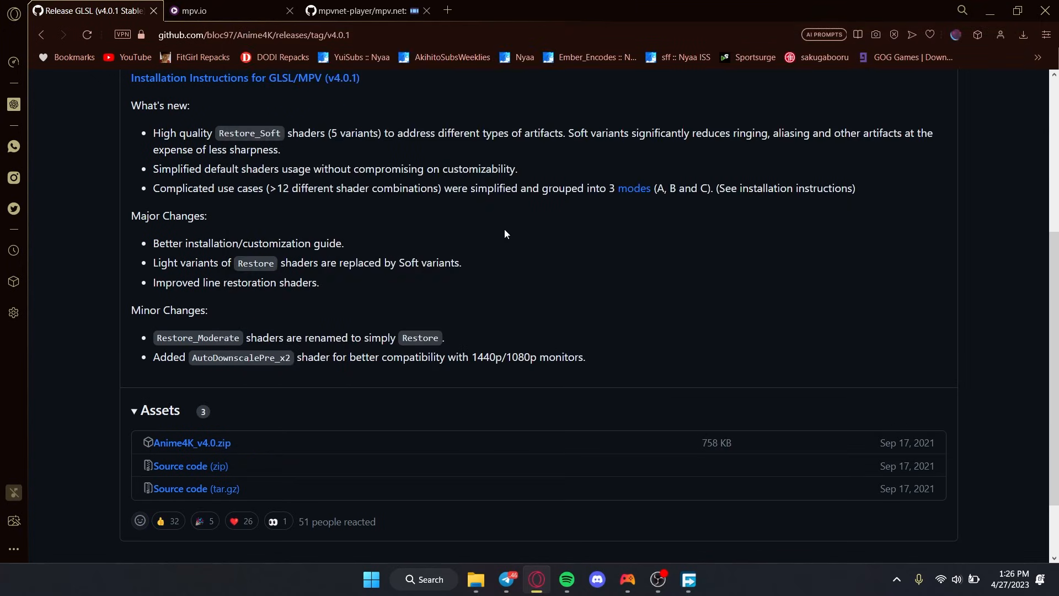
Scroll the v4.0.1 release page, then go back to the bloc97/Anime4K main page
scroll("up", 3)
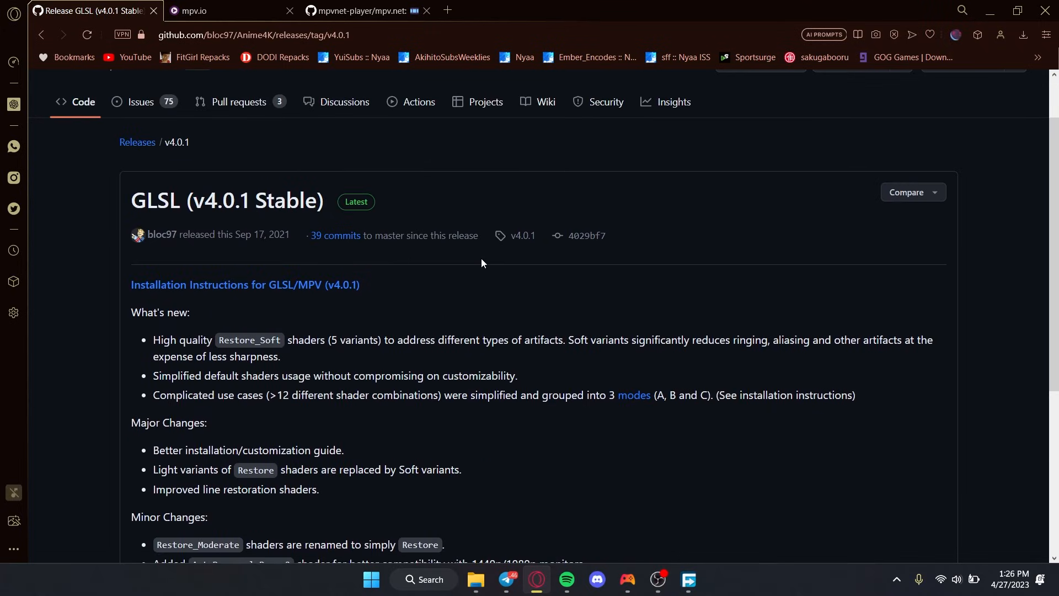
scroll("down", 3)
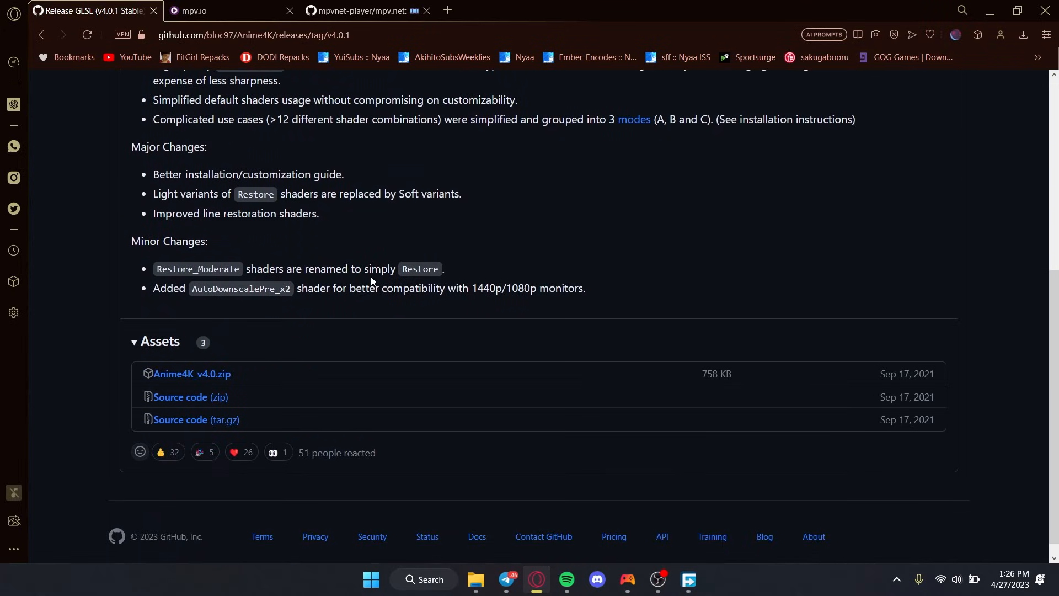
left_click(39, 34)
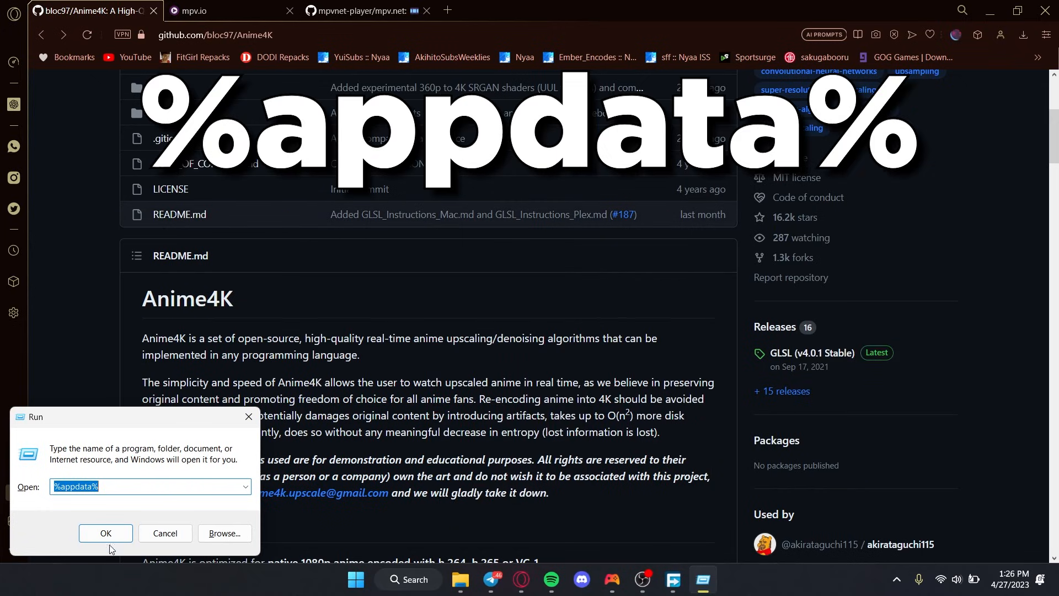
Browse AppData\Roaming, then mpv.net's shaders folder with its 39 Anime4K GLSL files
left_click(105, 533)
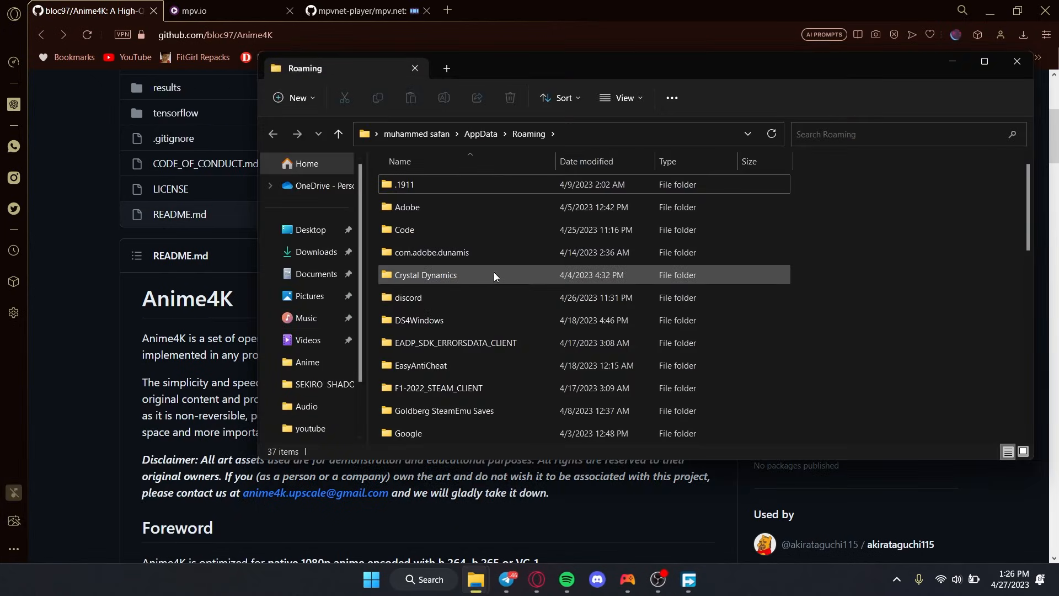
scroll("down", 3)
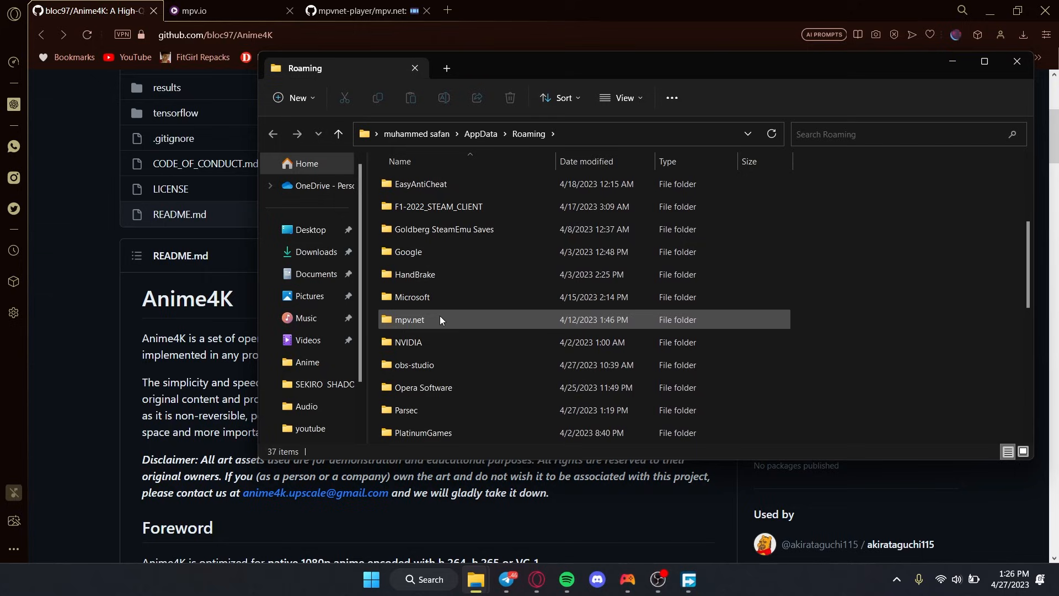
mouse_move(451, 320)
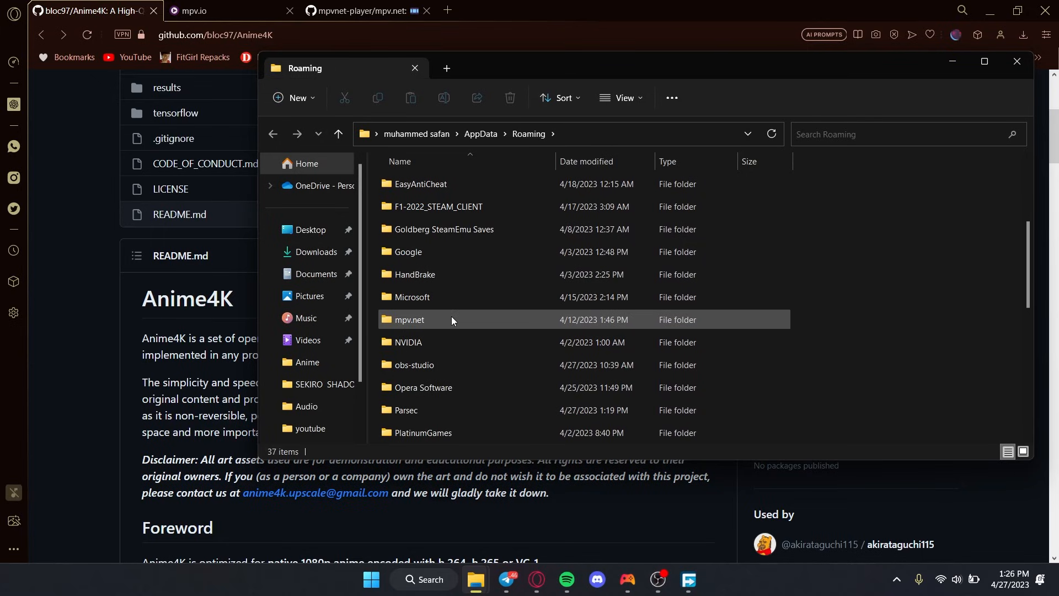
mouse_move(451, 320)
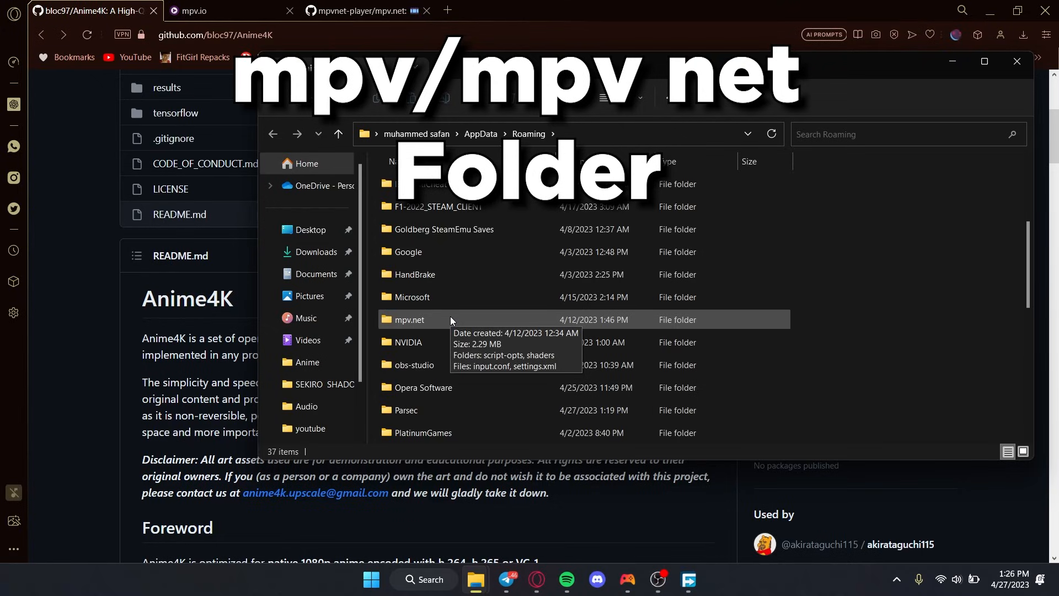
double_click(409, 319)
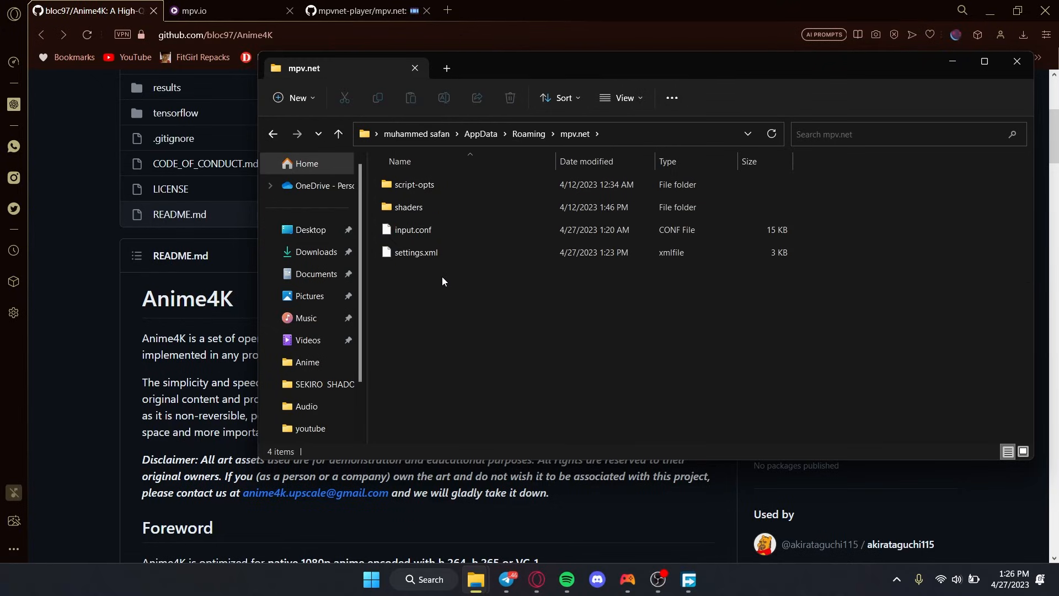
mouse_move(408, 207)
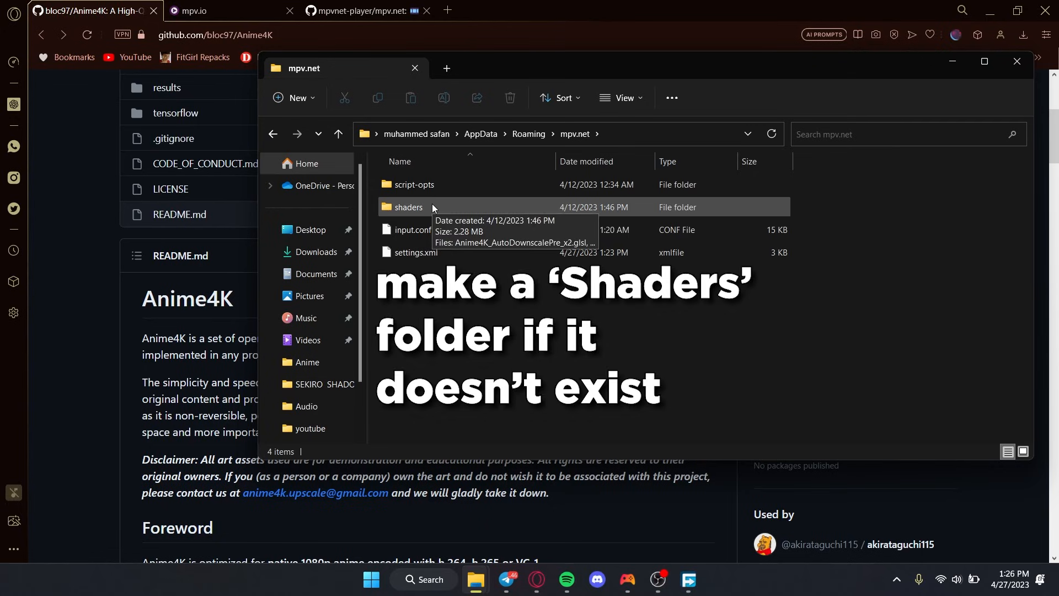
double_click(408, 207)
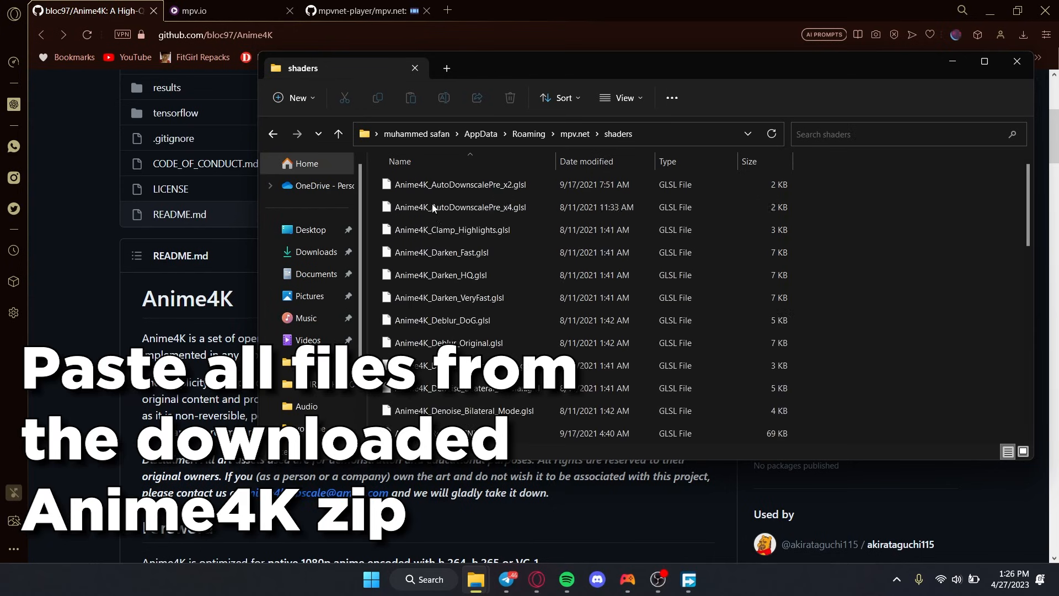
scroll("down", 3)
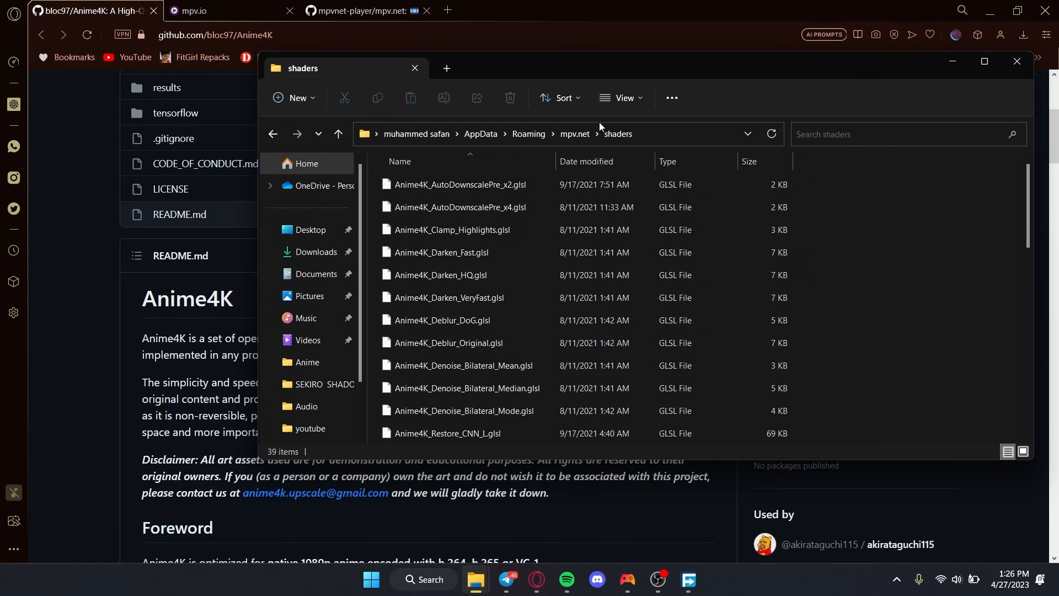
Briefly view Anime4K's Linux instructions, then open the Windows GLSL/MPV instructions page
left_click(1016, 61)
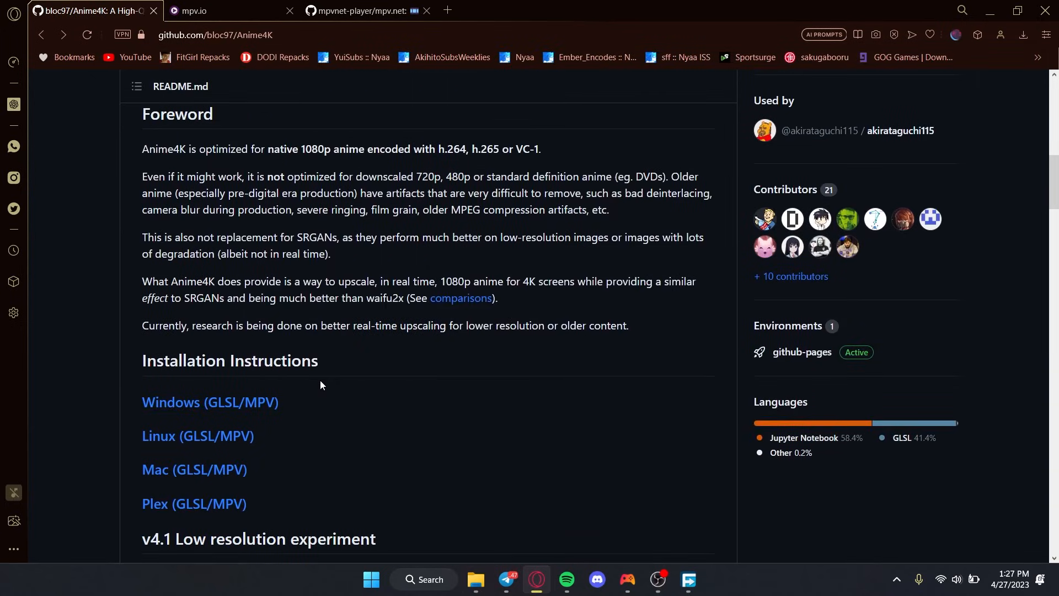
mouse_move(233, 420)
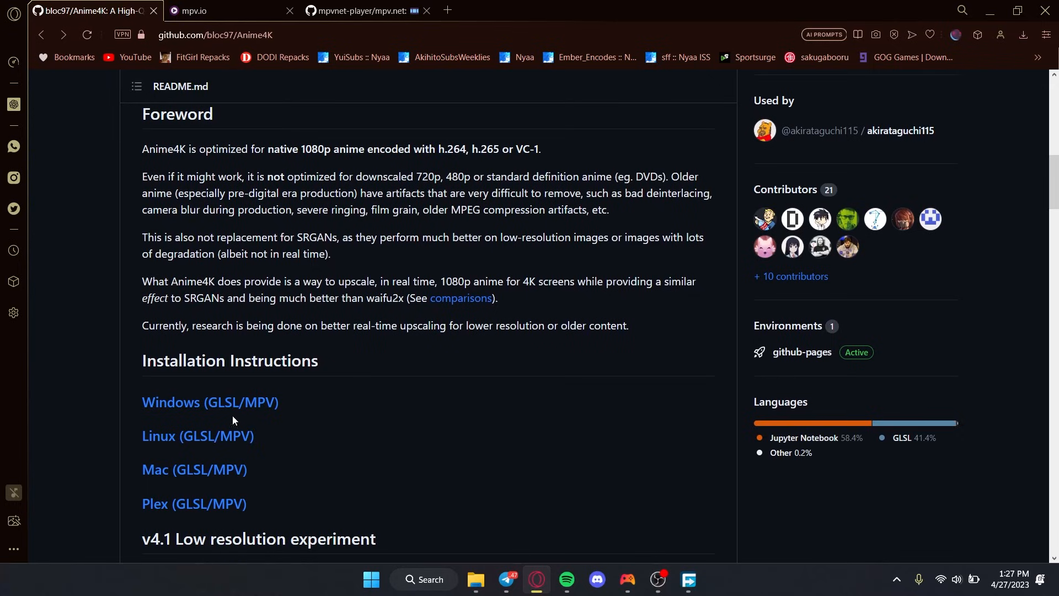
mouse_move(199, 287)
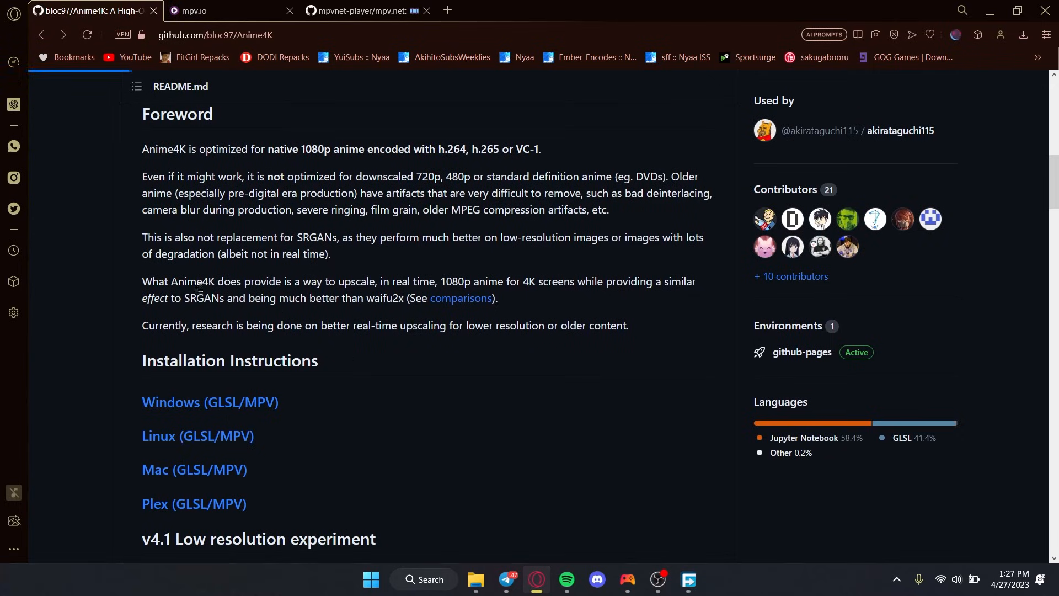
left_click(197, 435)
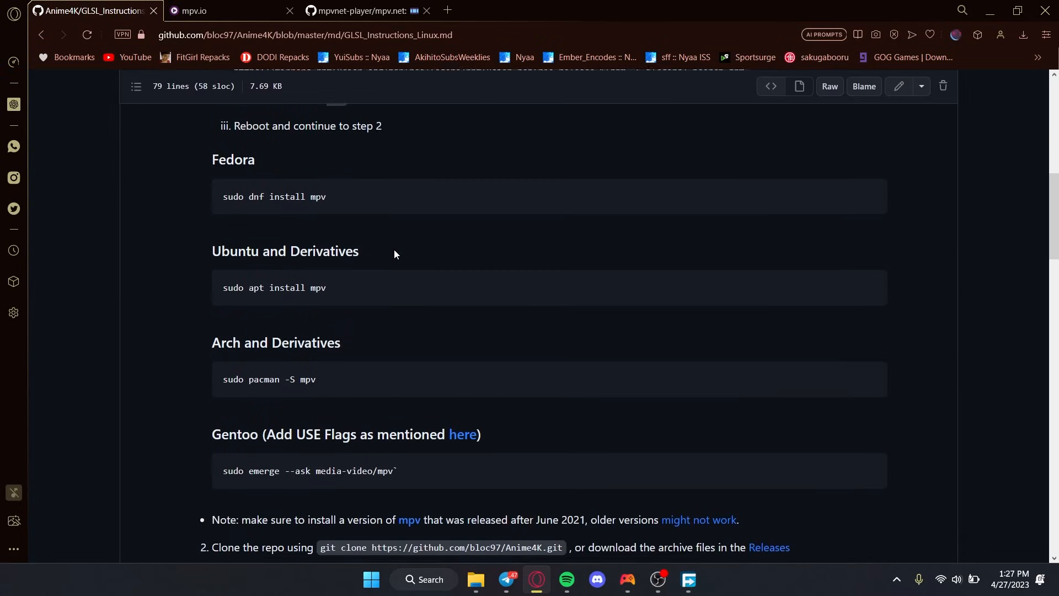
scroll("down", 3)
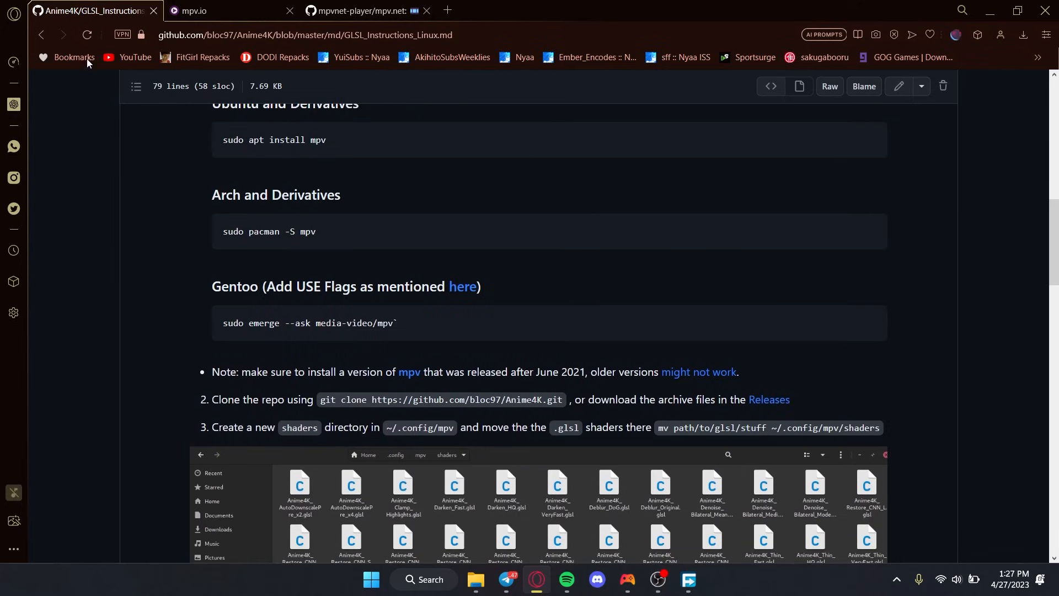
left_click(40, 34)
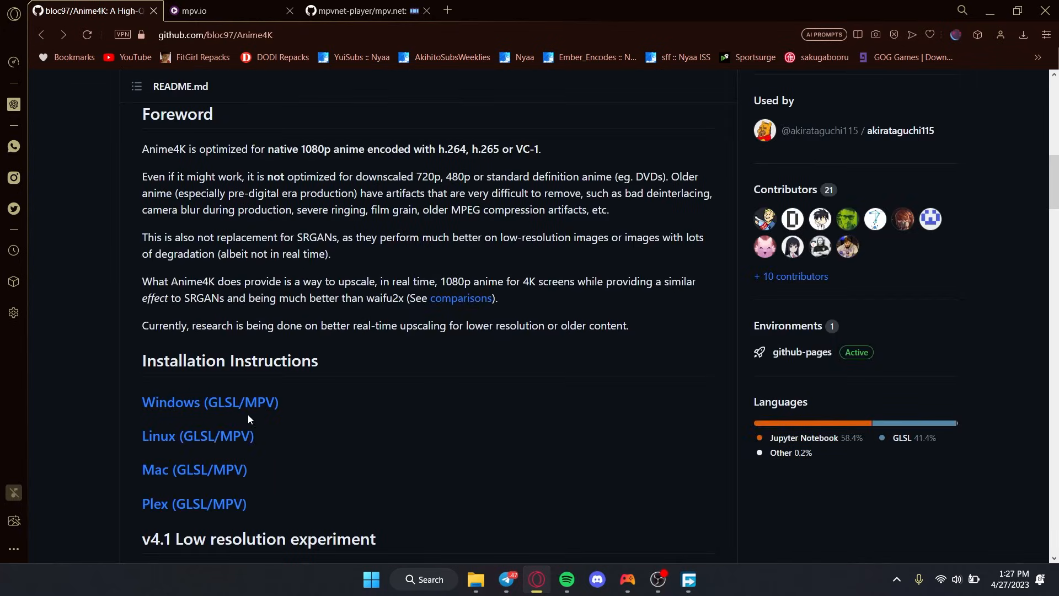
left_click(210, 402)
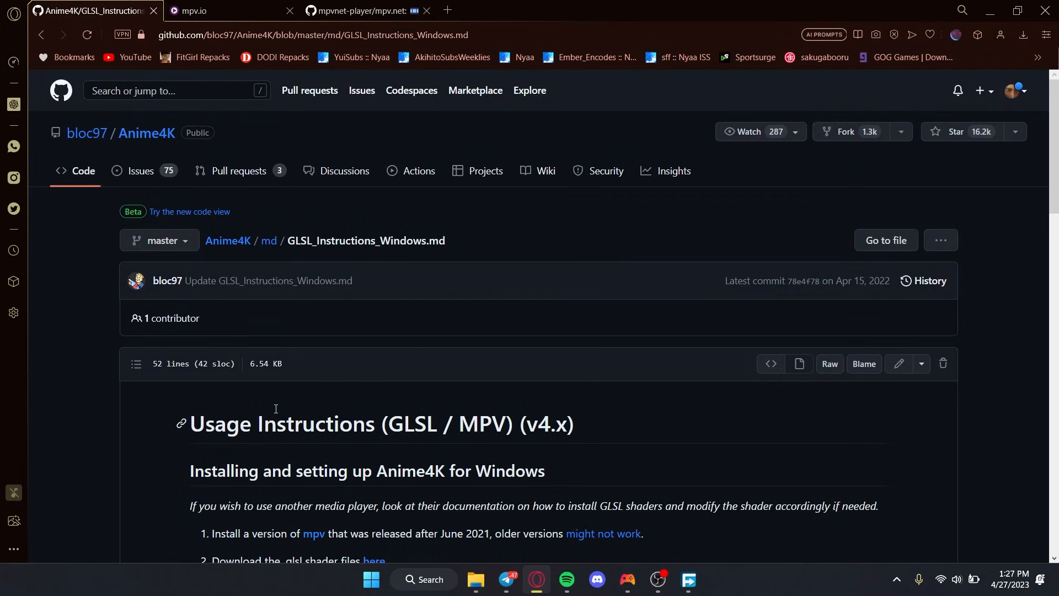
Review the higher-end GPU shader code blocks on the Windows instructions page
scroll("down", 3)
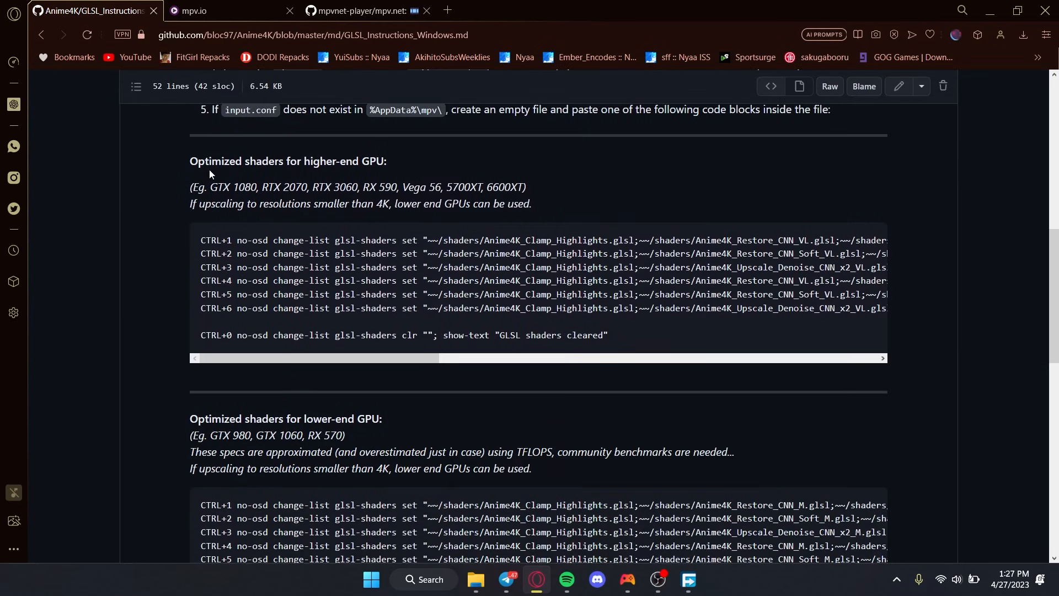
mouse_move(156, 154)
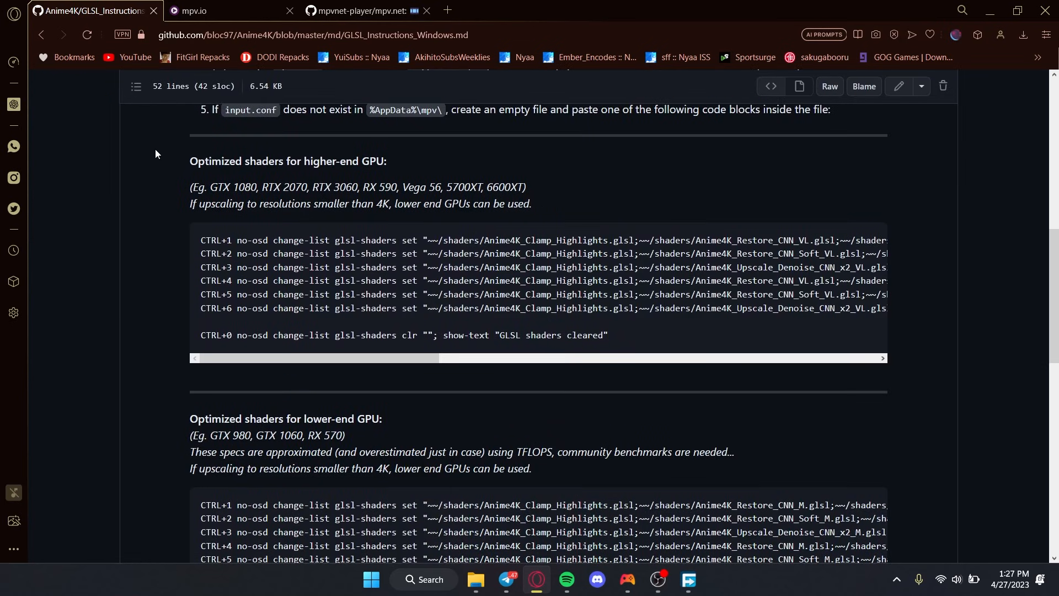
mouse_move(342, 175)
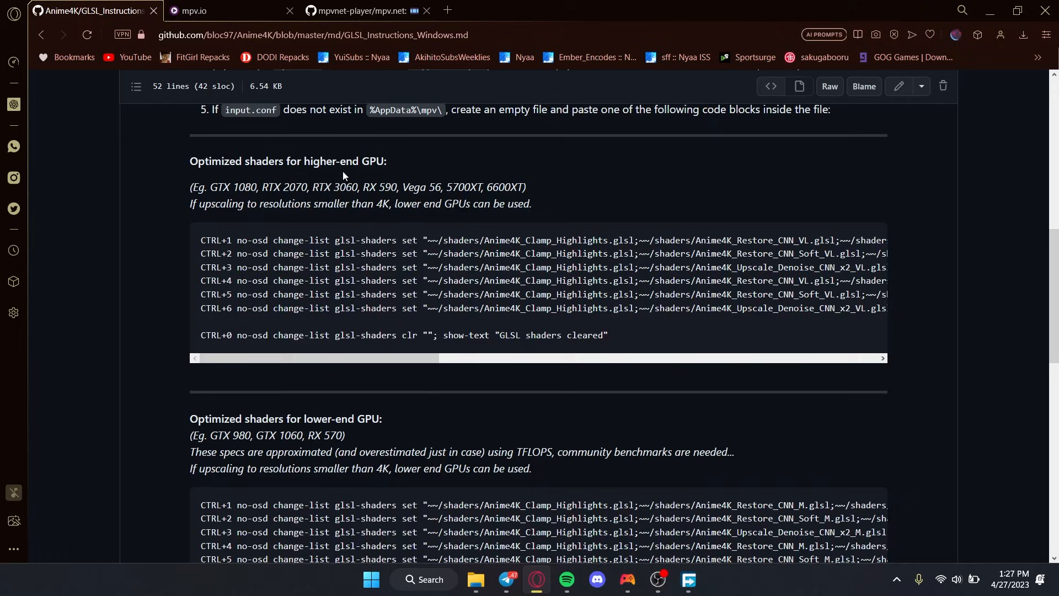
scroll("down", 3)
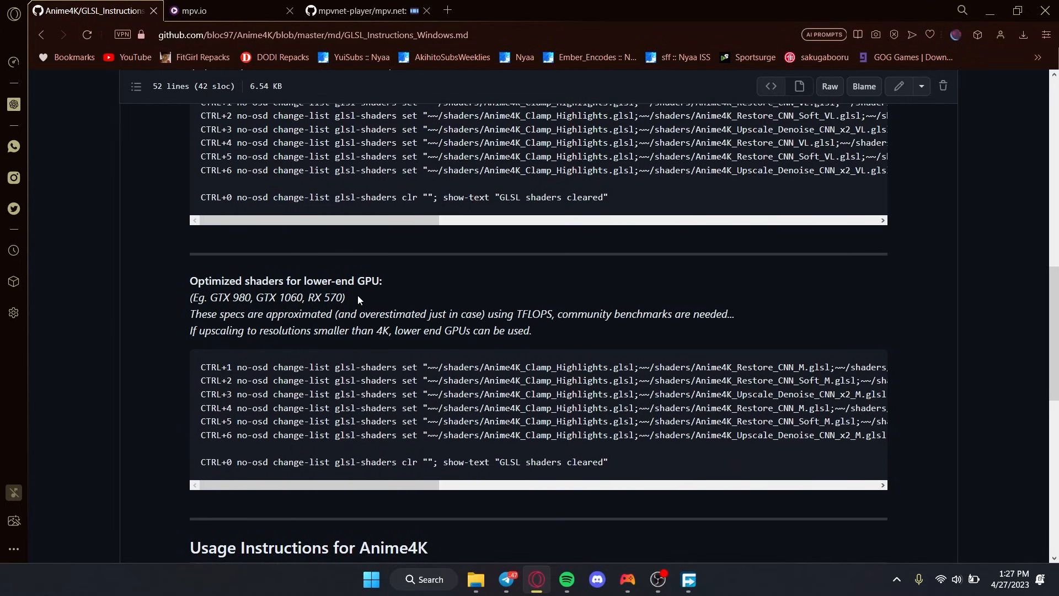
scroll("up", 3)
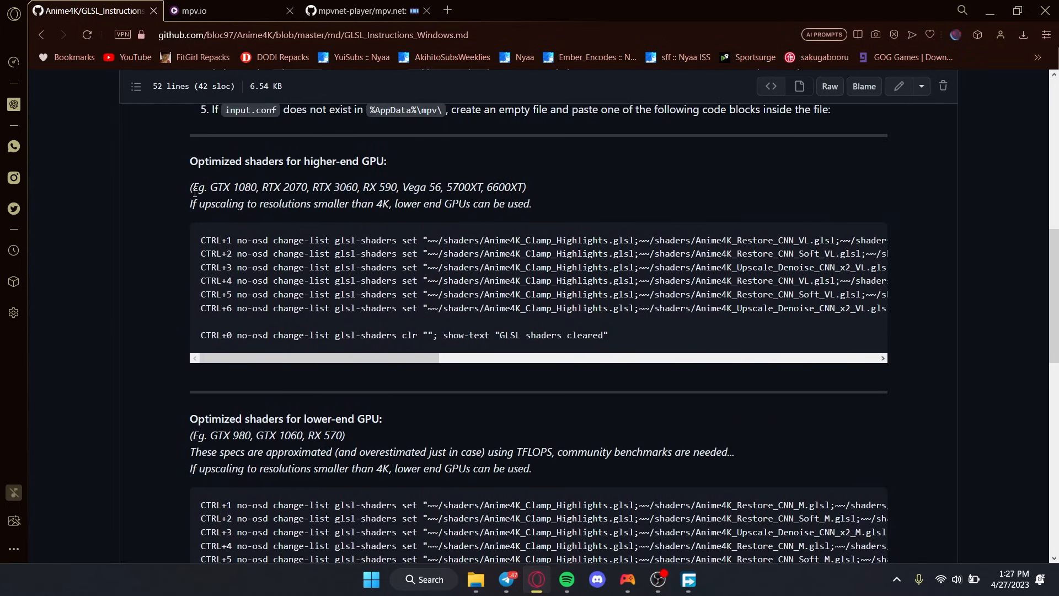
mouse_move(236, 193)
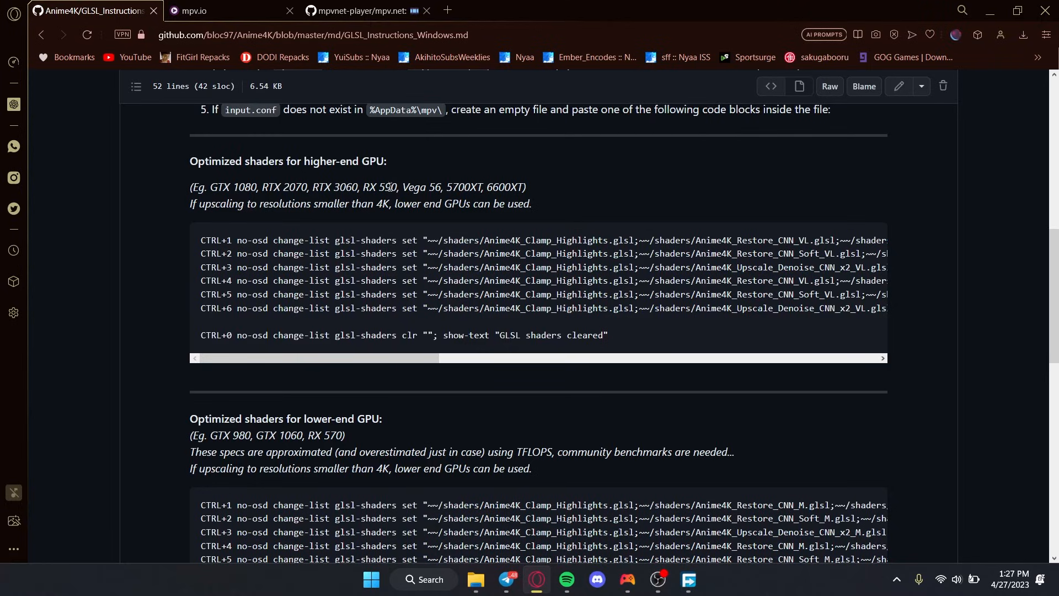
mouse_move(344, 131)
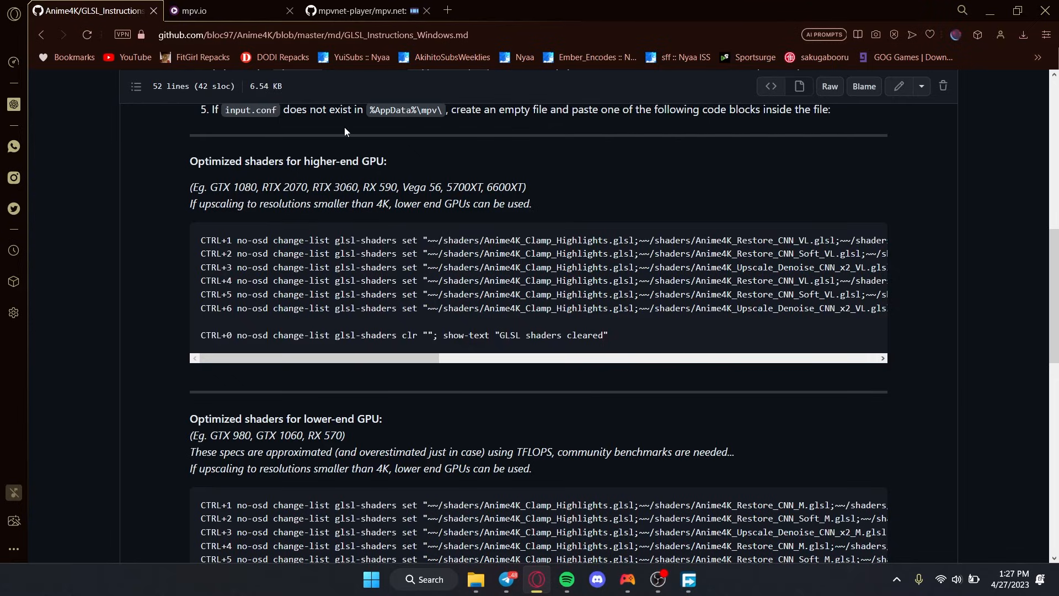
mouse_move(437, 236)
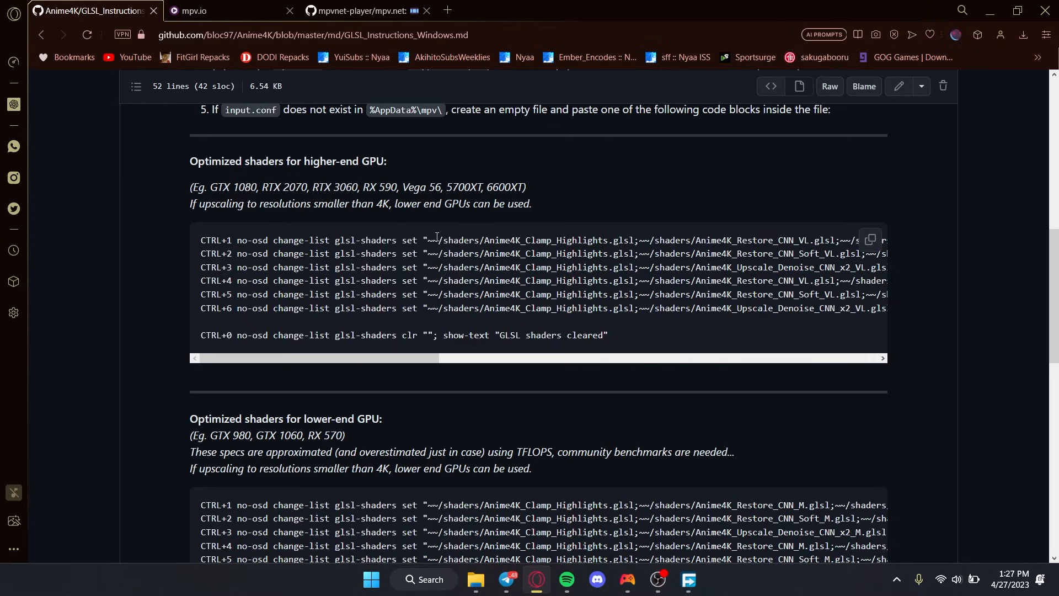
scroll("up", 3)
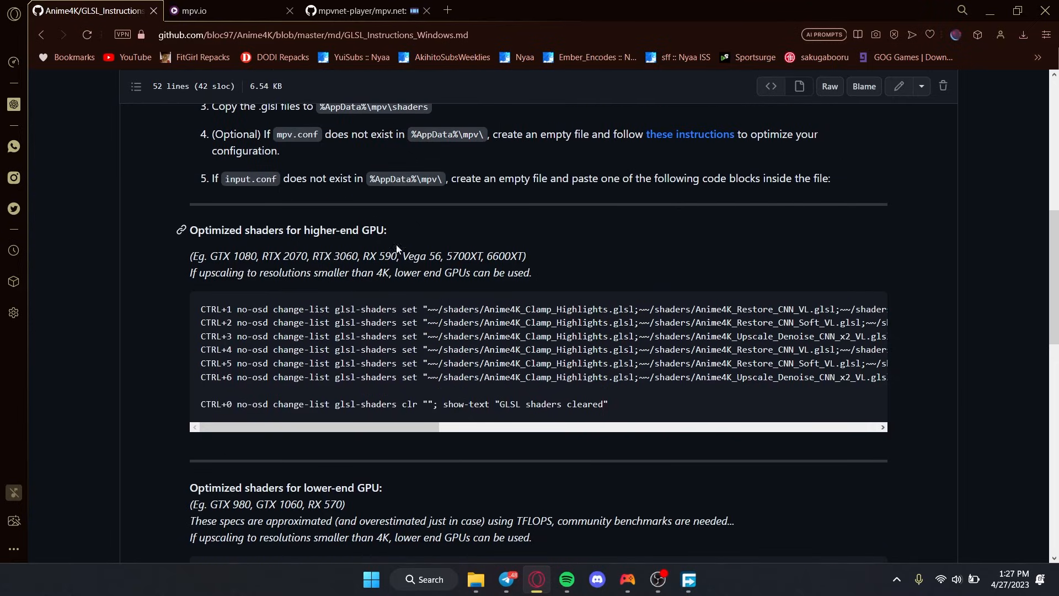
scroll("down", 3)
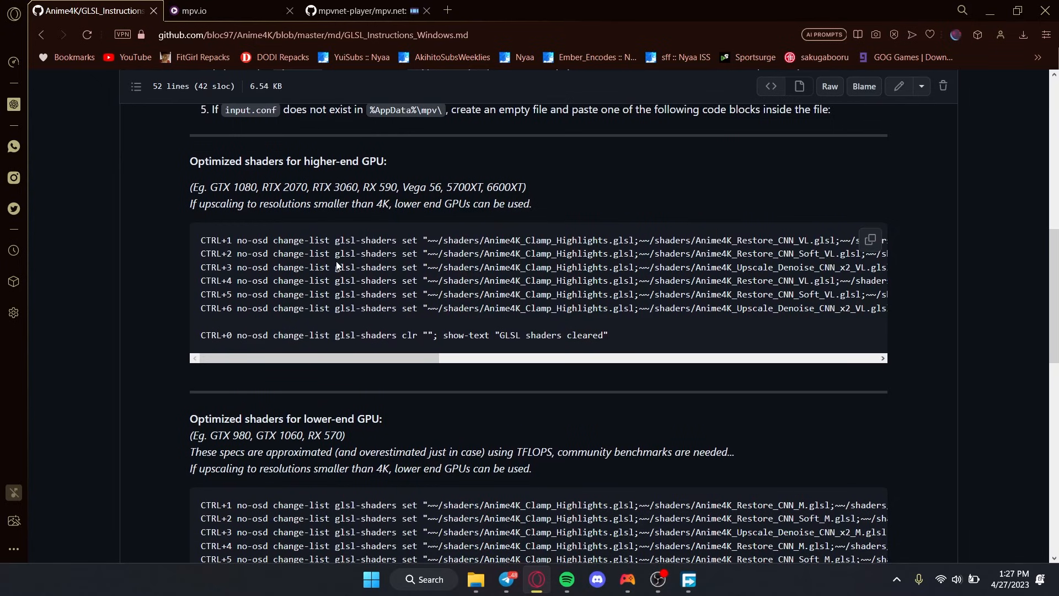
mouse_move(276, 279)
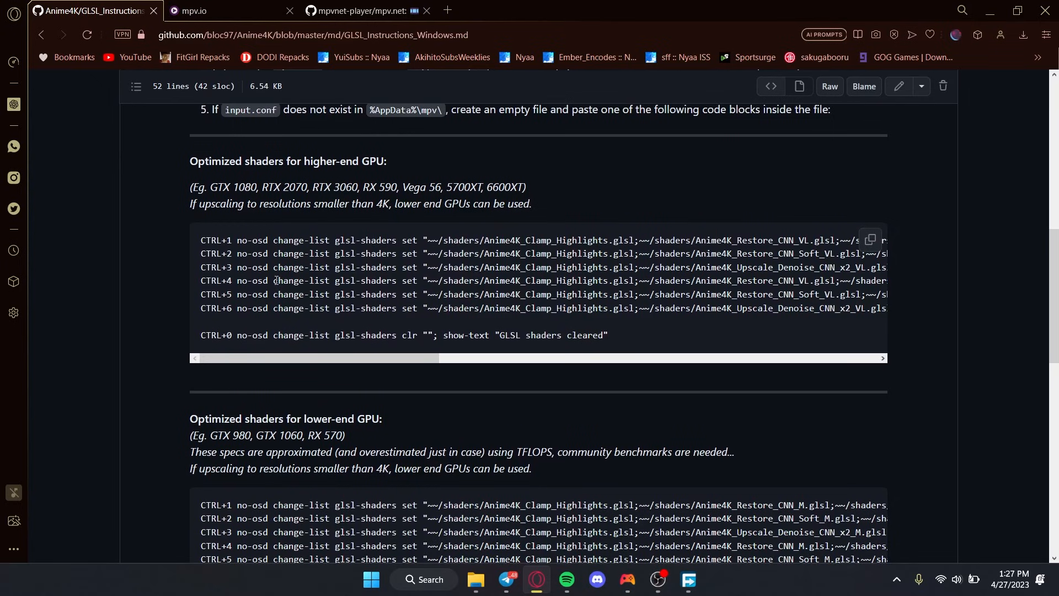
scroll("down", 3)
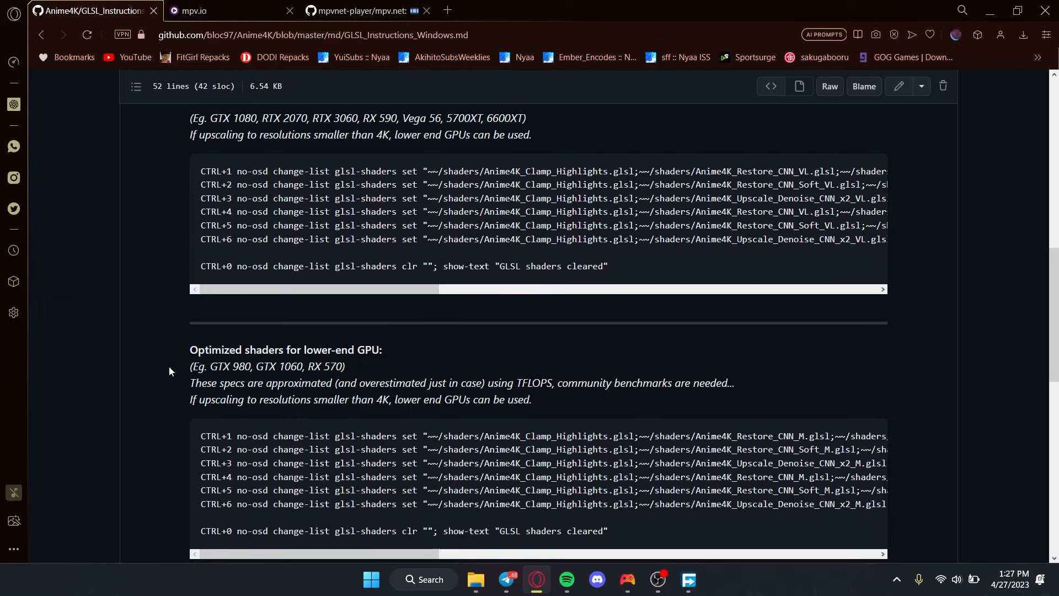
mouse_move(383, 357)
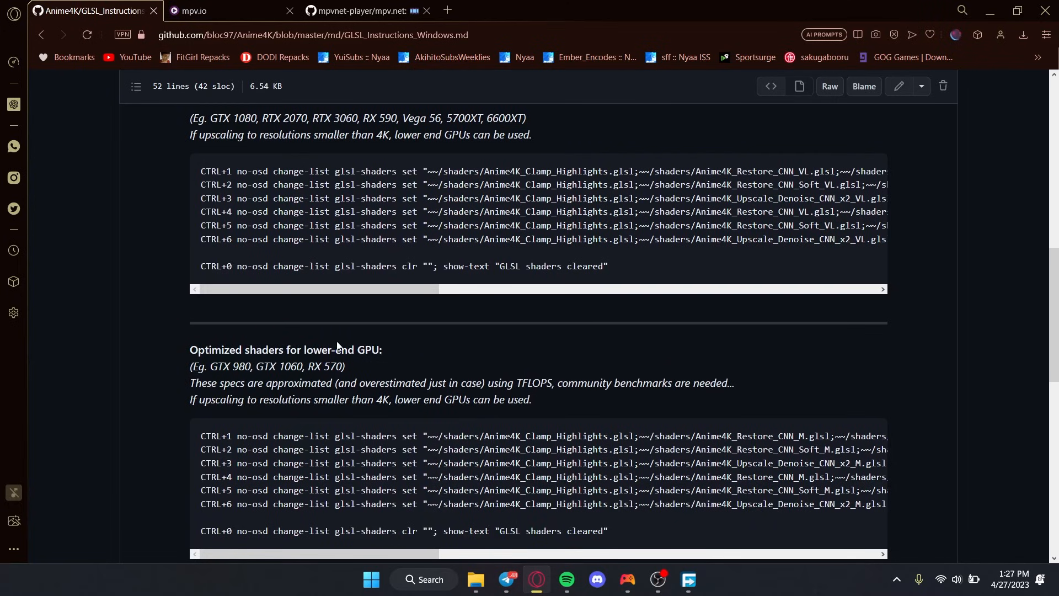
mouse_move(263, 316)
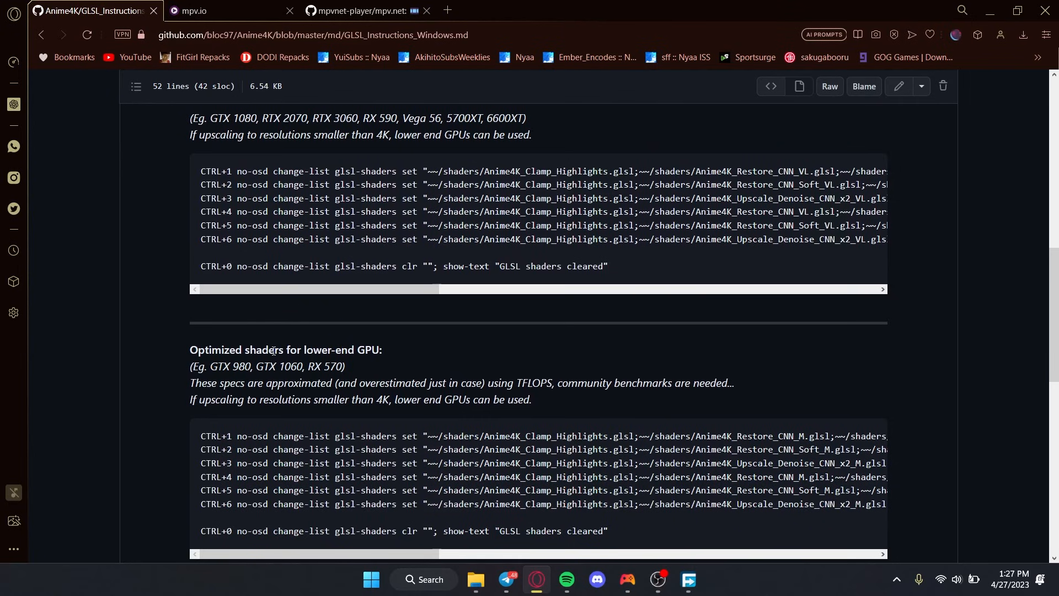
mouse_move(305, 319)
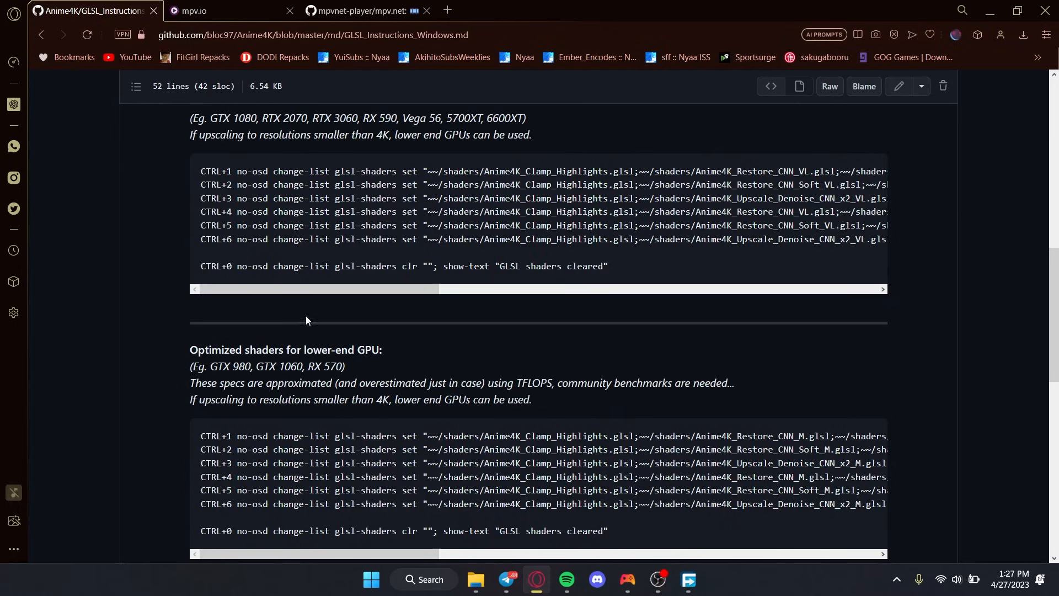
mouse_move(375, 129)
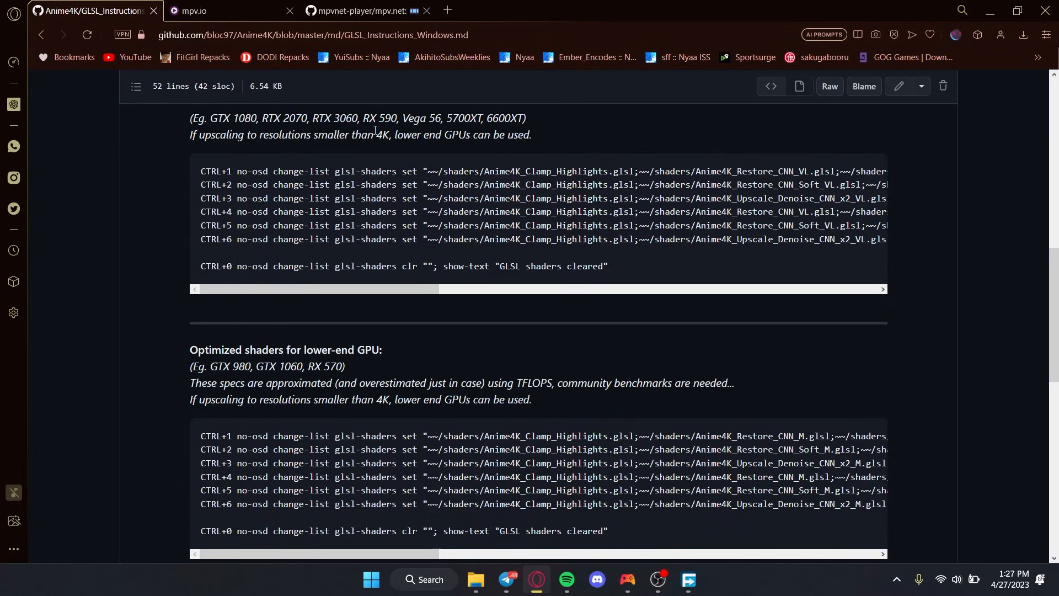
Scroll to 'Optimized shaders for lower-end GPU' and copy its keybinding block
scroll("up", 3)
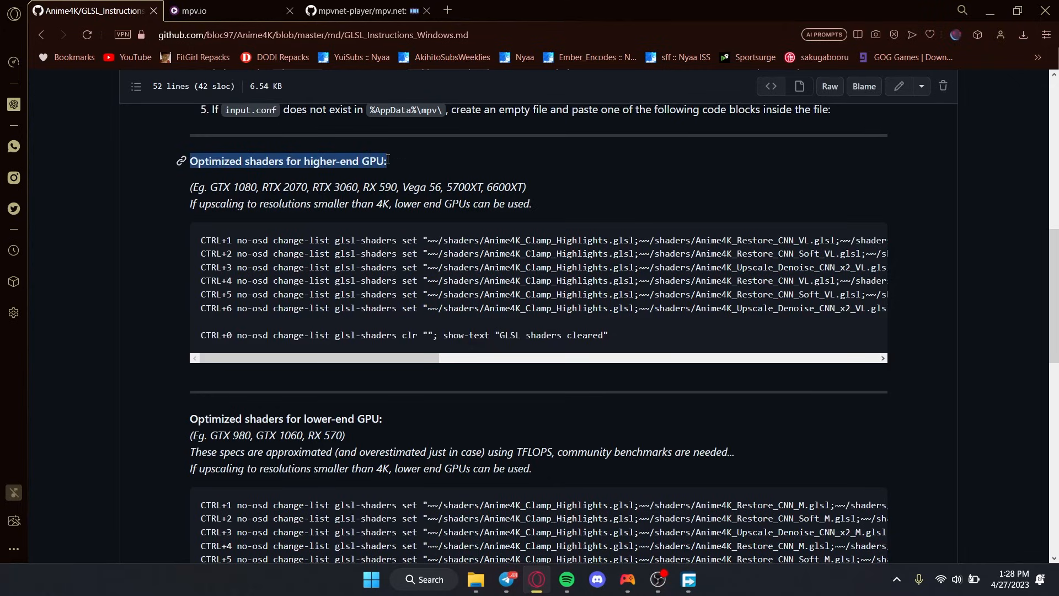
left_click(265, 206)
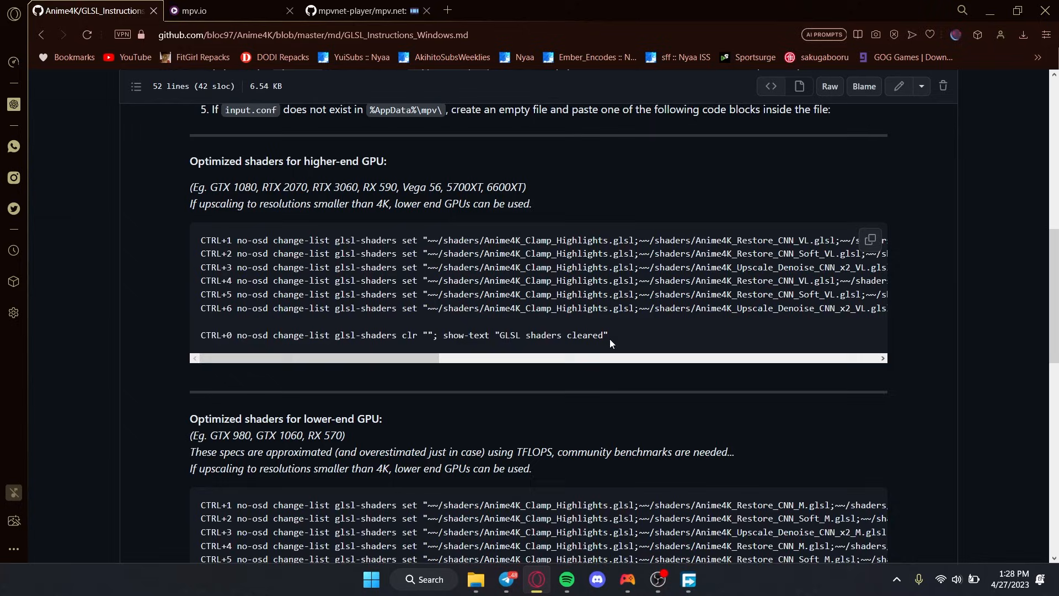
scroll("down", 3)
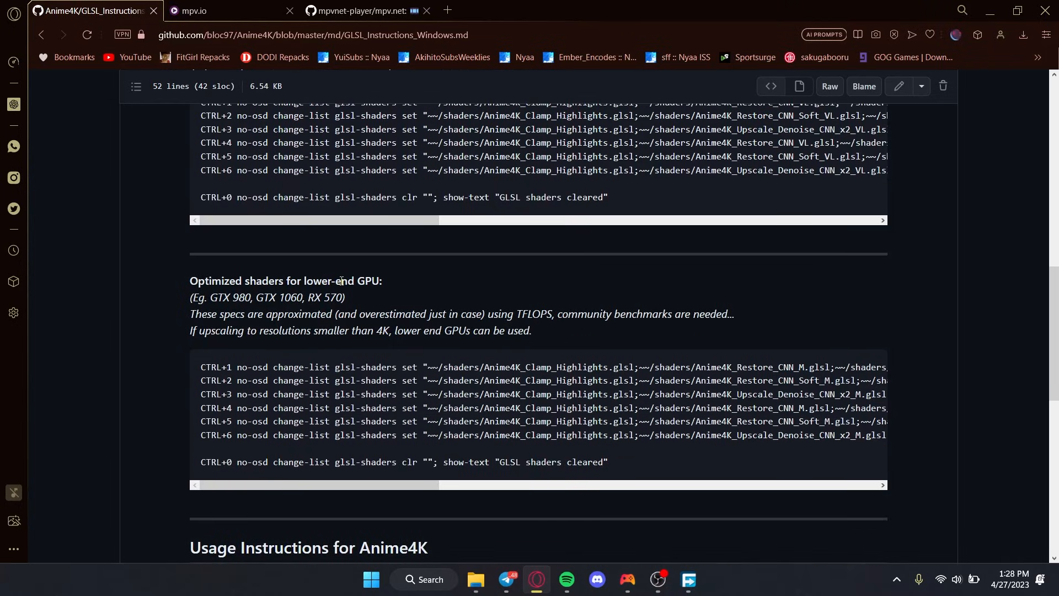
scroll("down", 3)
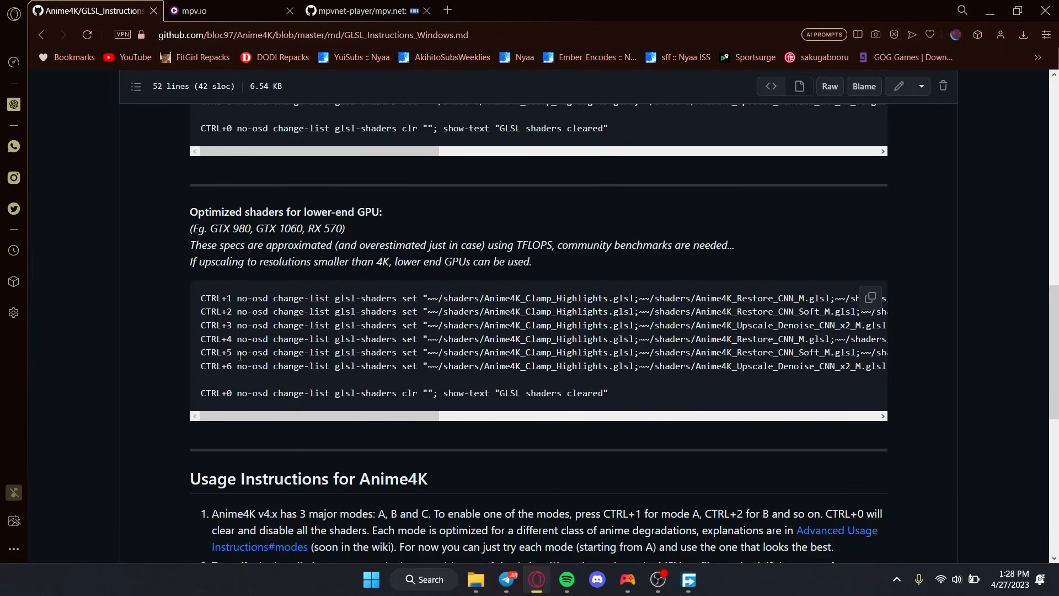
left_click(476, 584)
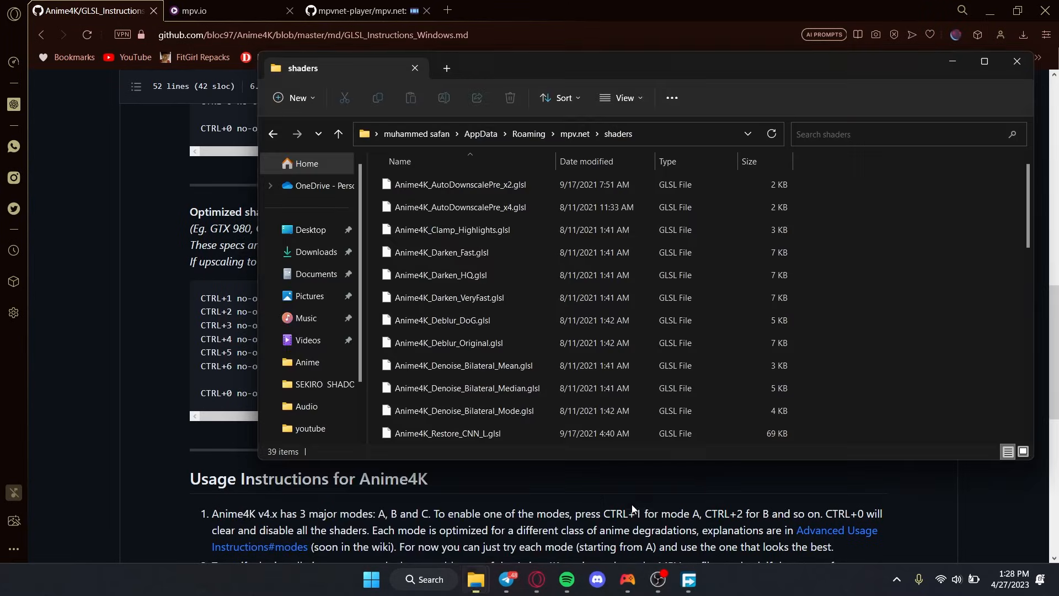
Go up to the mpv.net folder and open input.conf in Notepad
left_click(574, 133)
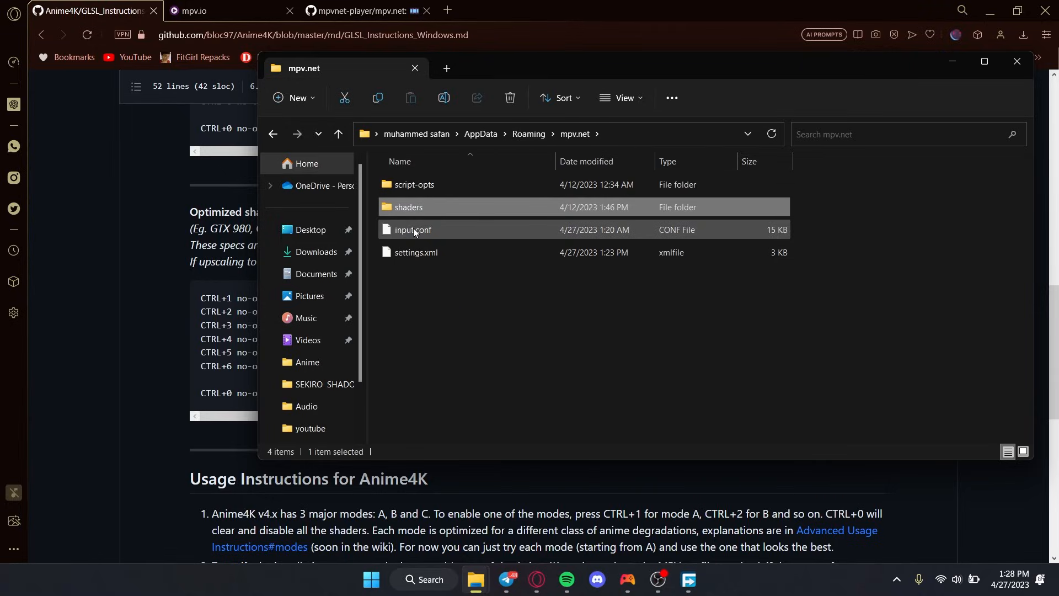
right_click(413, 229)
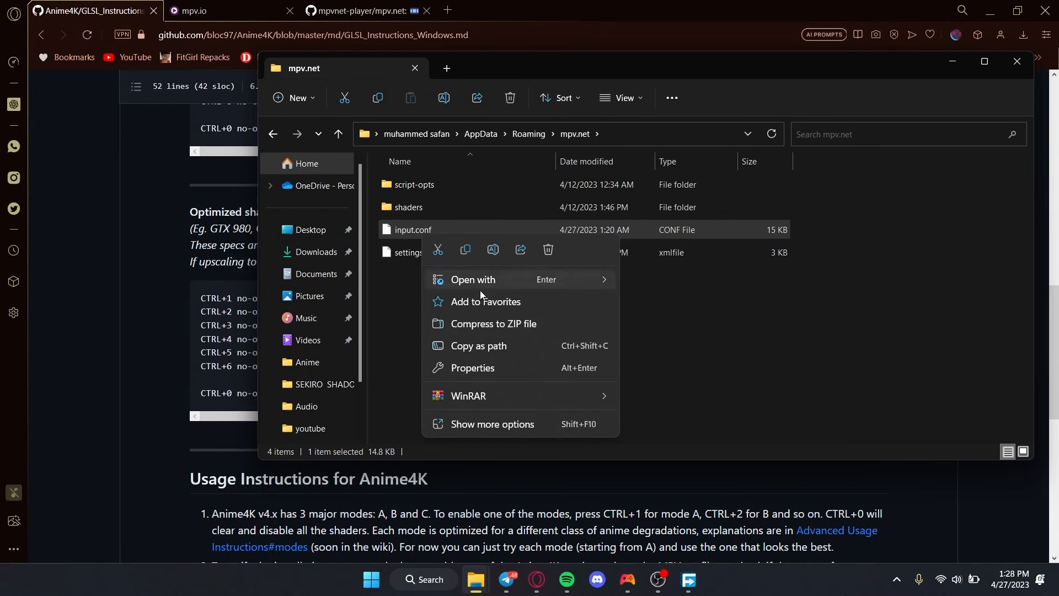
left_click(472, 279)
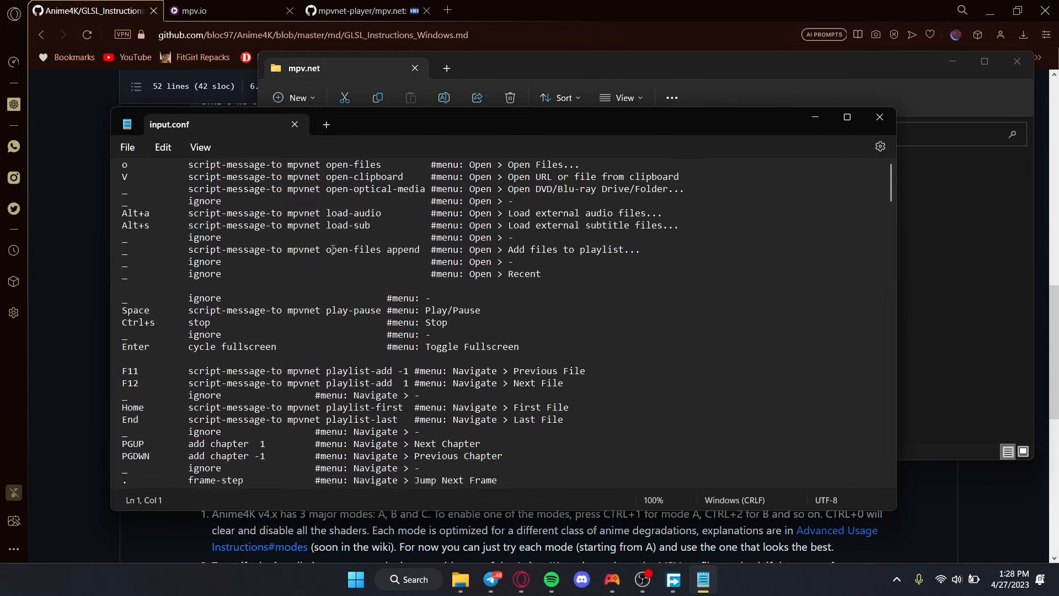
Scroll to the end of input.conf and click there to add the Anime4K bindings
scroll("down", 3)
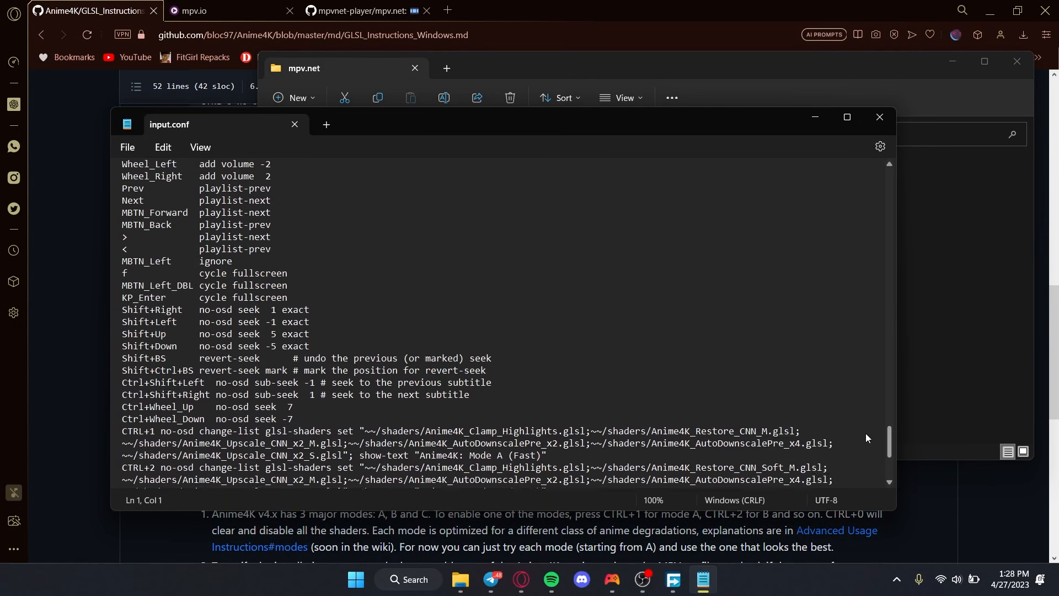
scroll("down", 3)
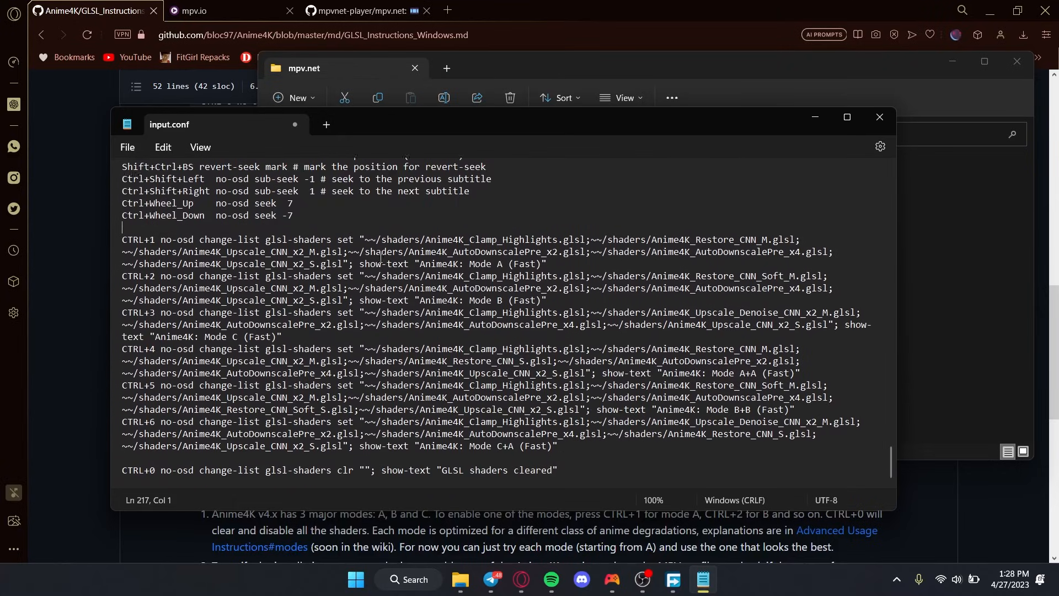
left_click(126, 147)
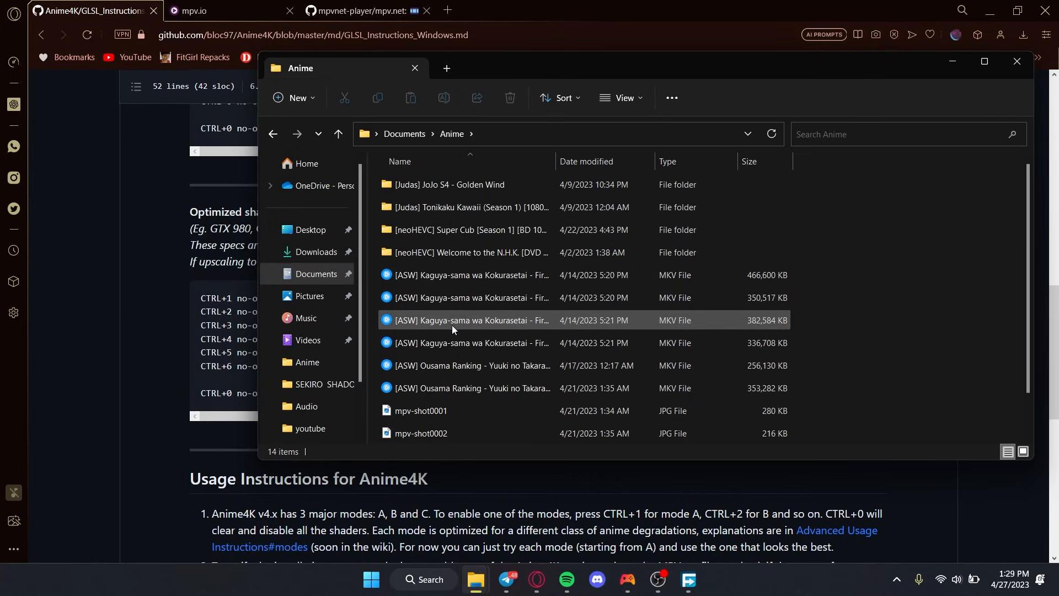
Open the Kaguya-sama First Kiss wa Owaranai episode 03 MKV in mpv.net from Documents > Anime
double_click(471, 319)
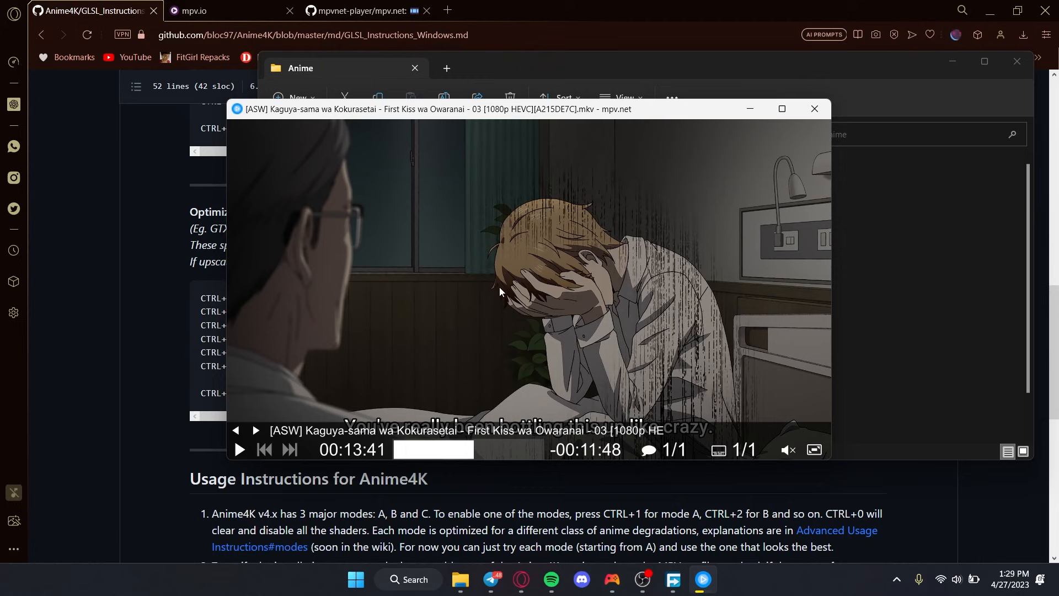
mouse_move(490, 319)
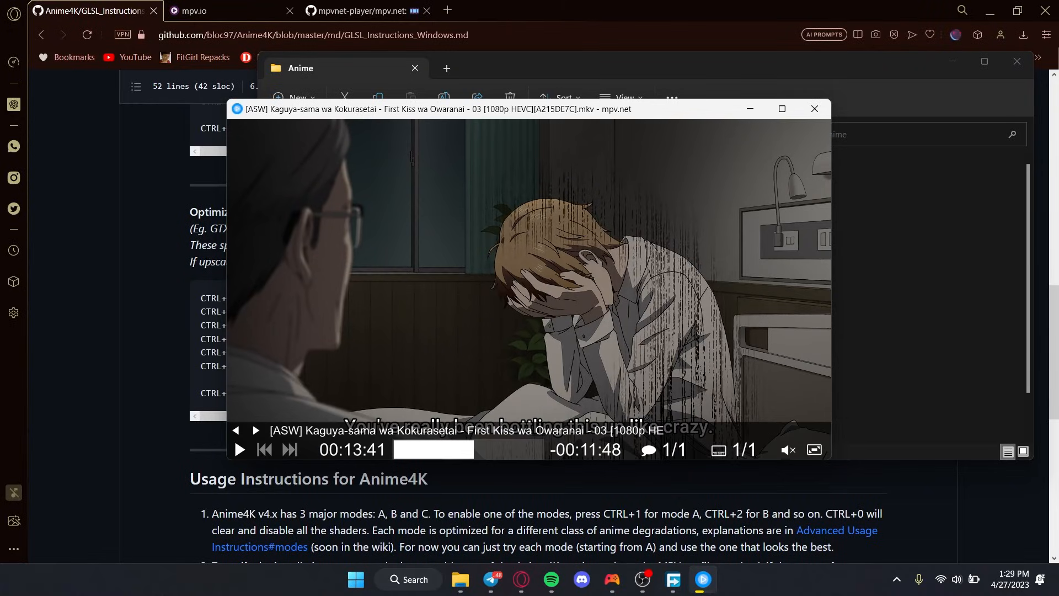
mouse_move(406, 267)
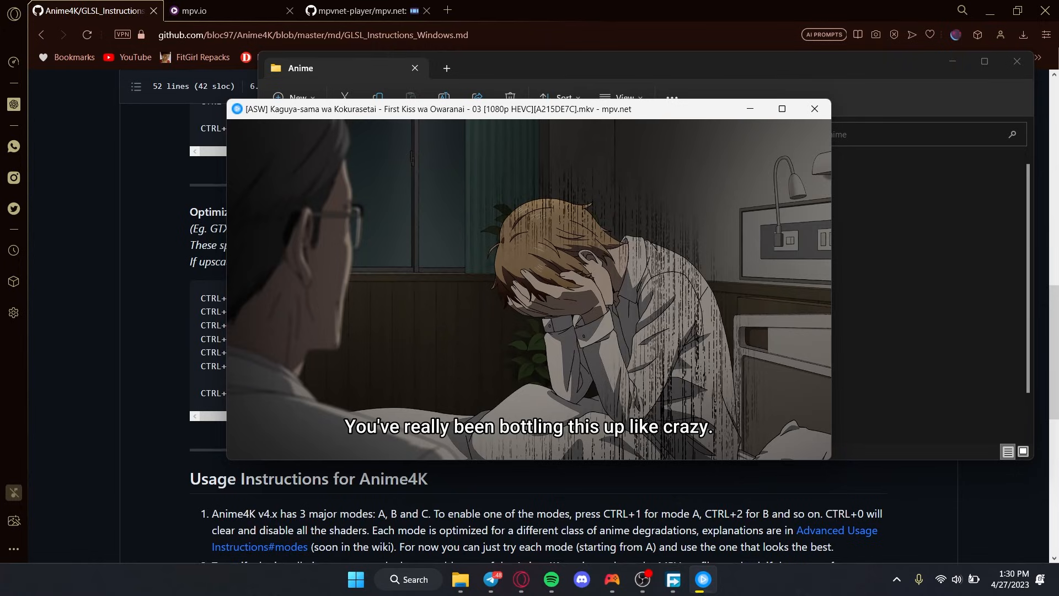
mouse_move(593, 332)
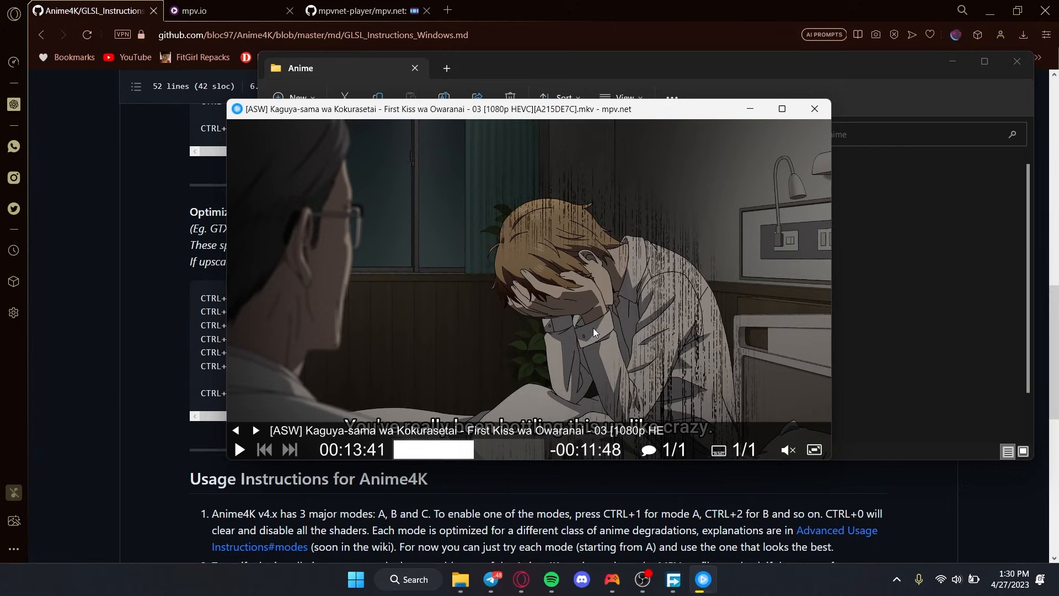